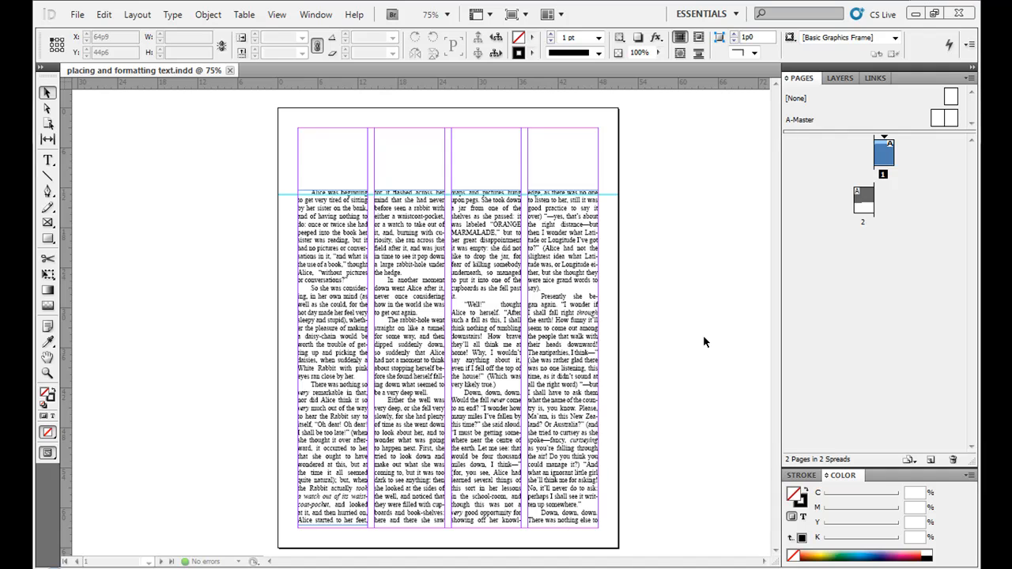
{"action": "mouse_move", "coordinate": [326, 199]}
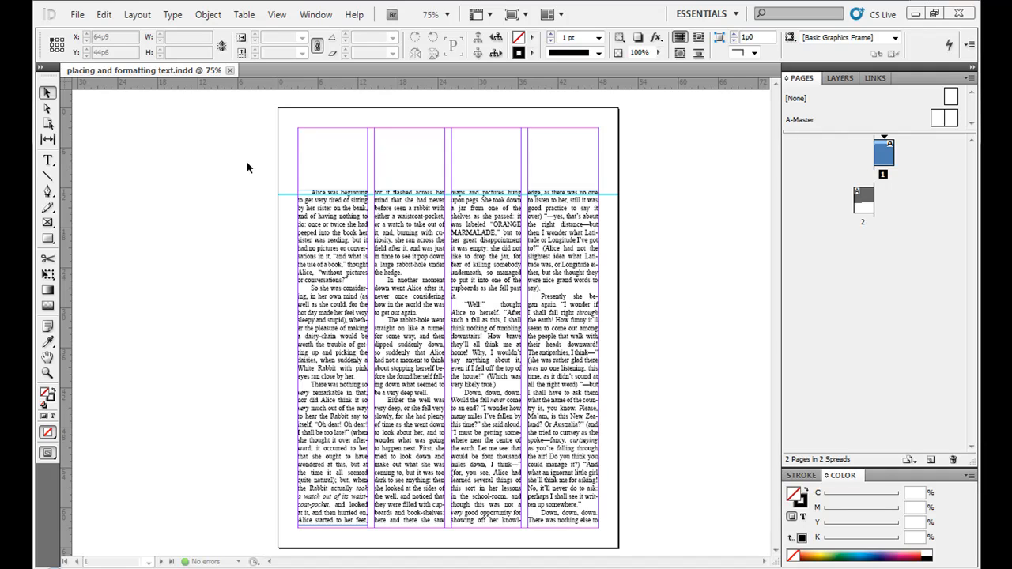
{"action": "mouse_move", "coordinate": [560, 251]}
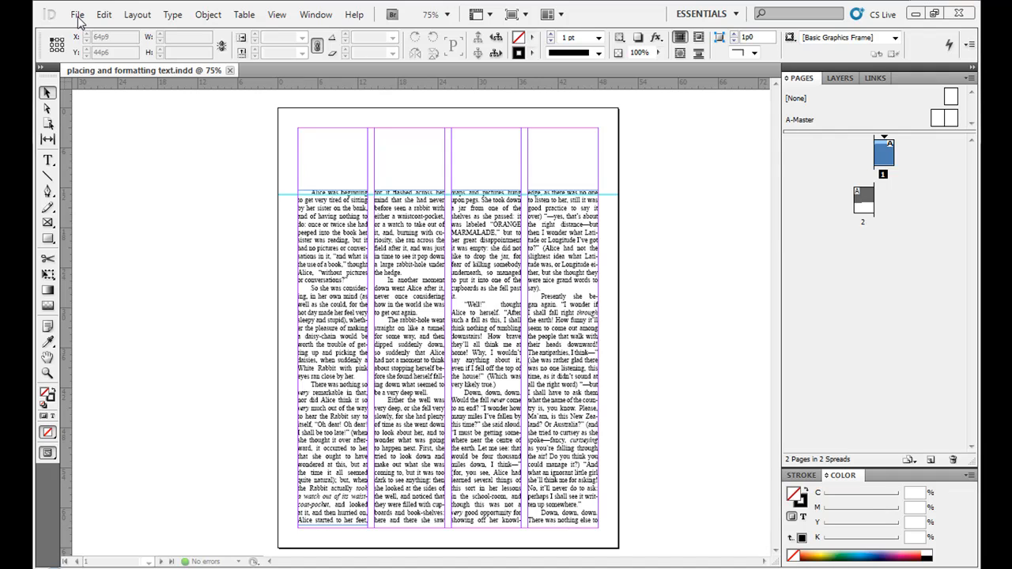
- Browse the File menu and cancel an accidental New Document setup
{"action": "left_click", "coordinate": [78, 14]}
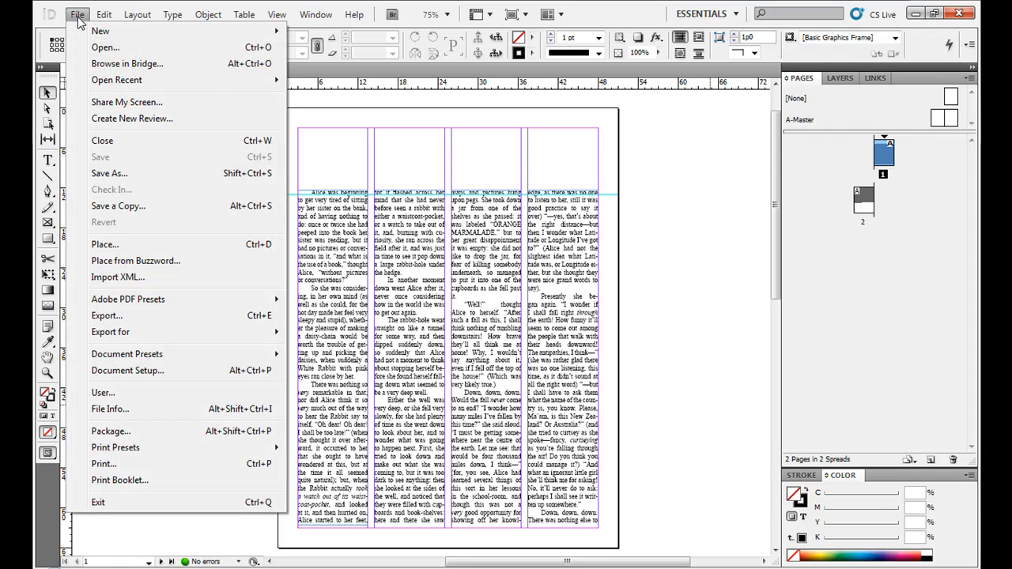
{"action": "left_click", "coordinate": [345, 139]}
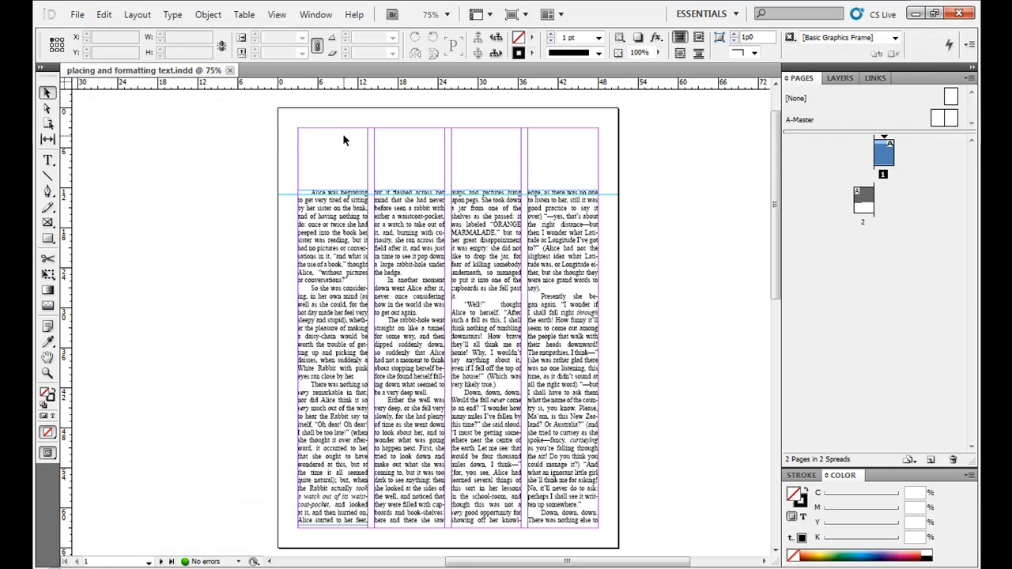
{"action": "mouse_move", "coordinate": [436, 301]}
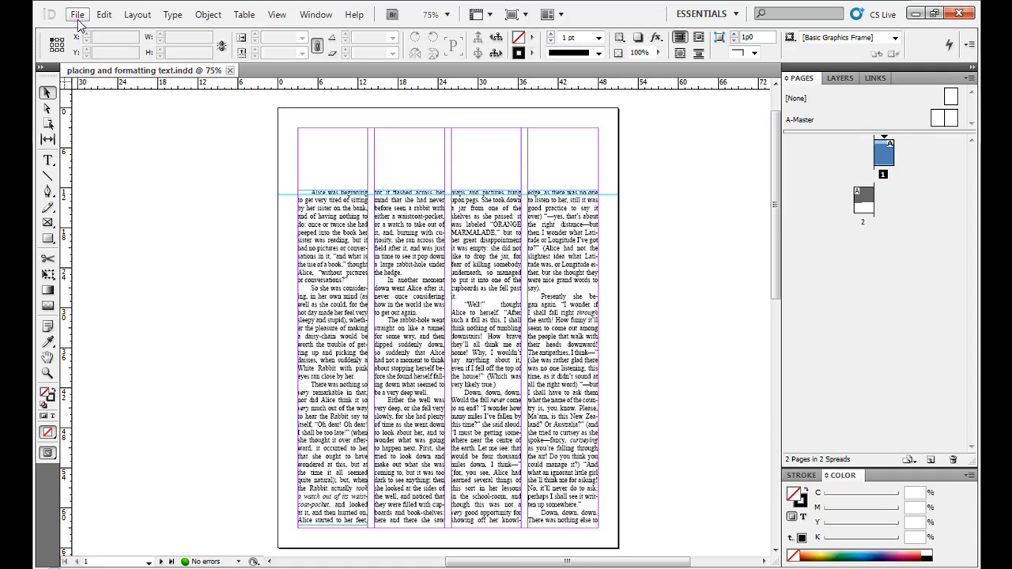
{"action": "left_click", "coordinate": [77, 14]}
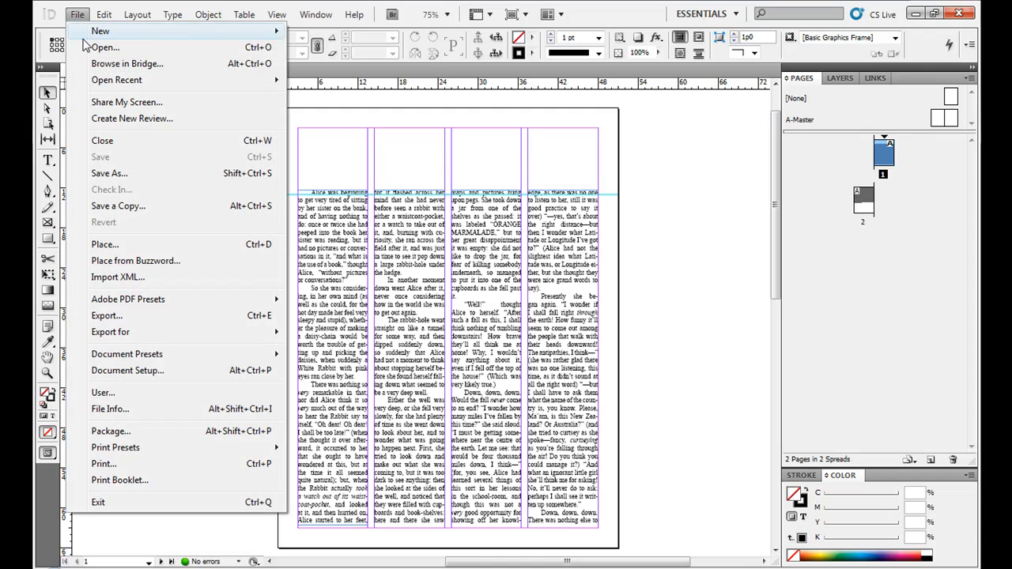
{"action": "left_click", "coordinate": [101, 32]}
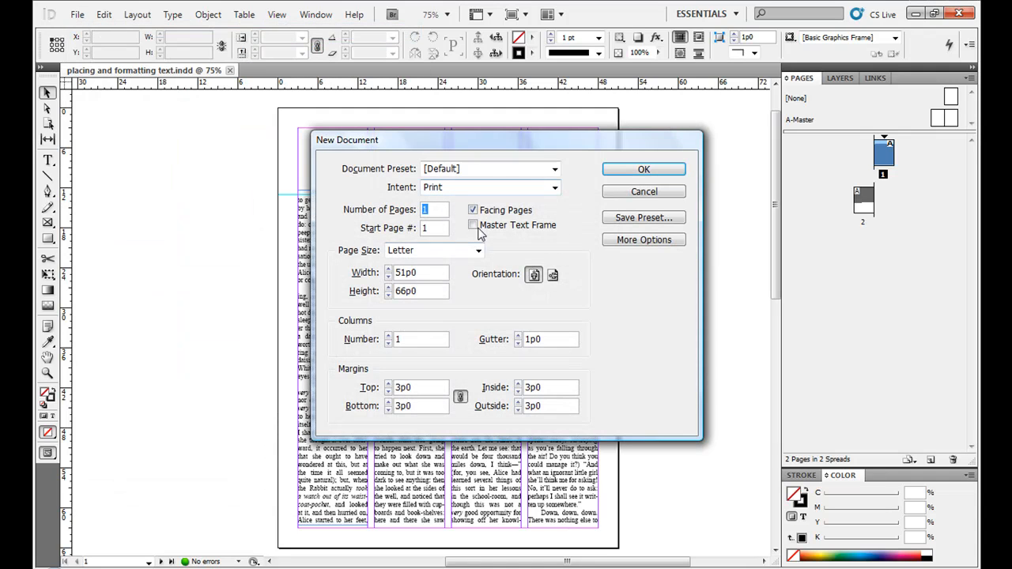
{"action": "left_click", "coordinate": [644, 167]}
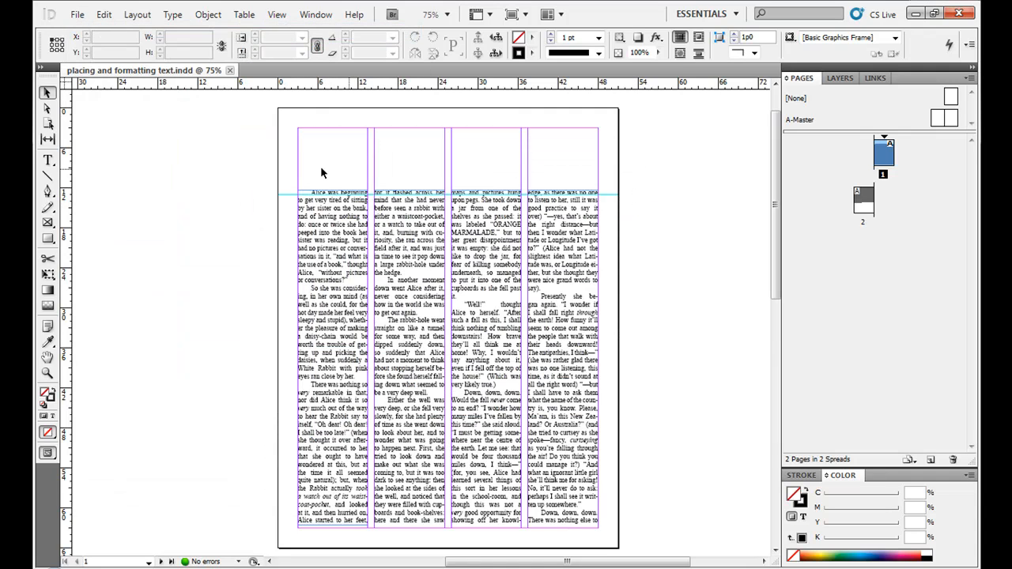
- Load the Cheshire Cat apparel image via Place, with Replace Selected Item unchecked
{"action": "left_click", "coordinate": [77, 14]}
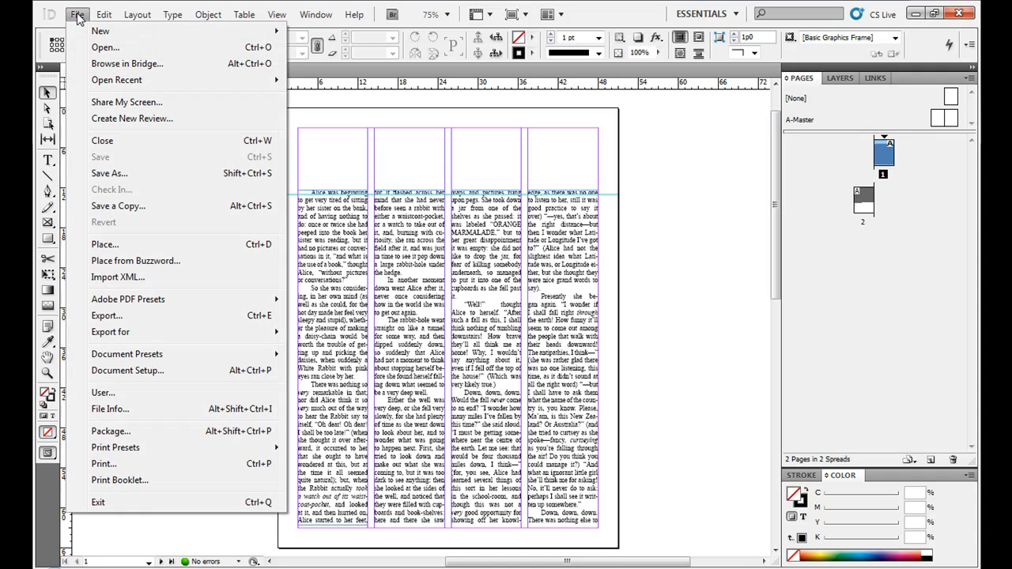
{"action": "left_click", "coordinate": [105, 243]}
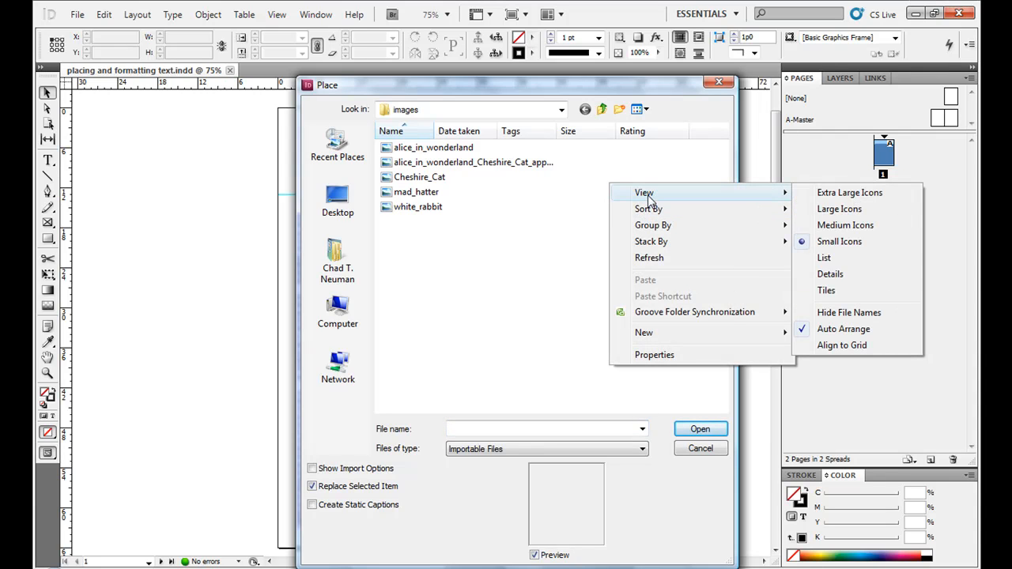
{"action": "left_click", "coordinate": [844, 225]}
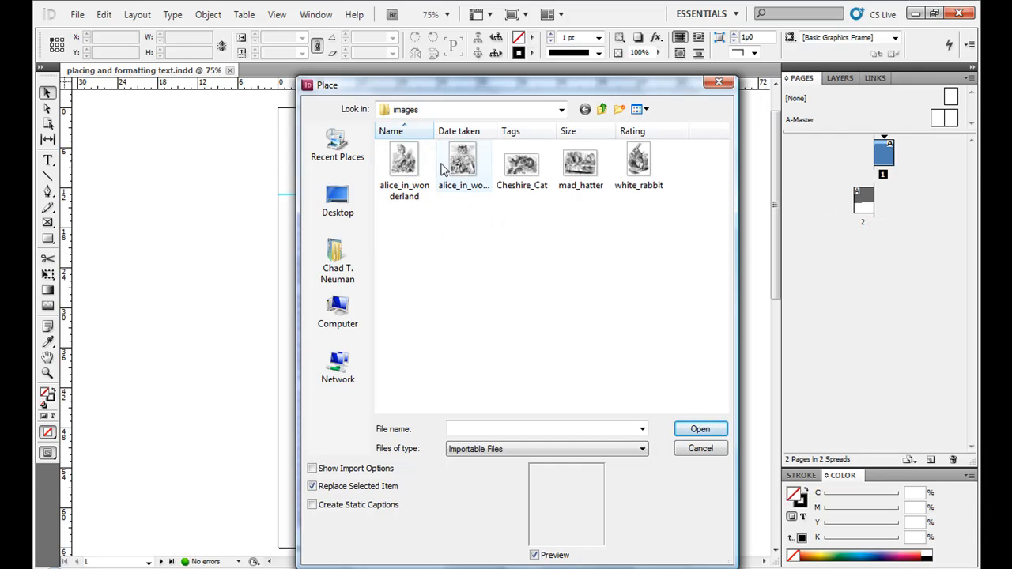
{"action": "left_click", "coordinate": [464, 166]}
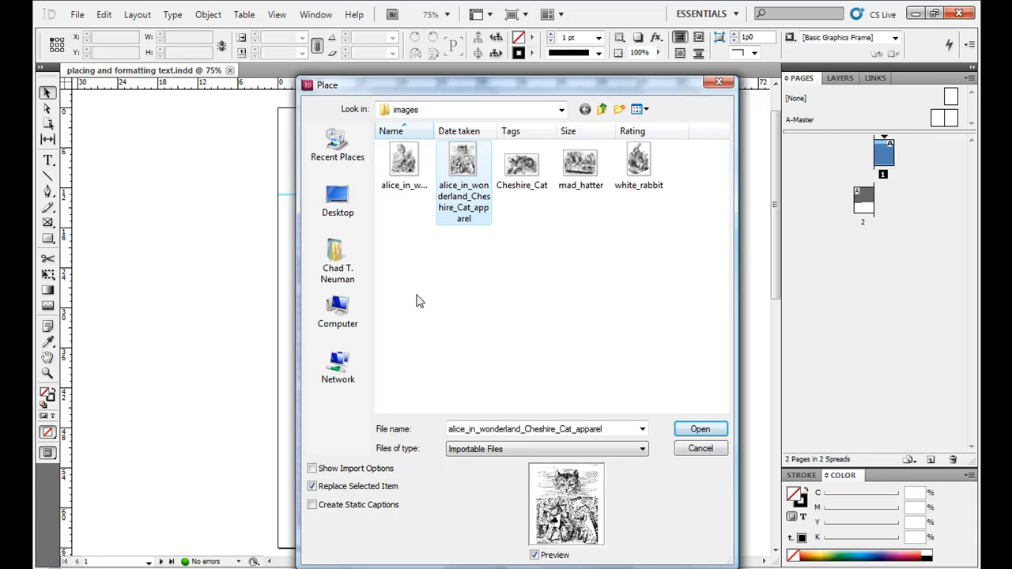
{"action": "mouse_move", "coordinate": [262, 230]}
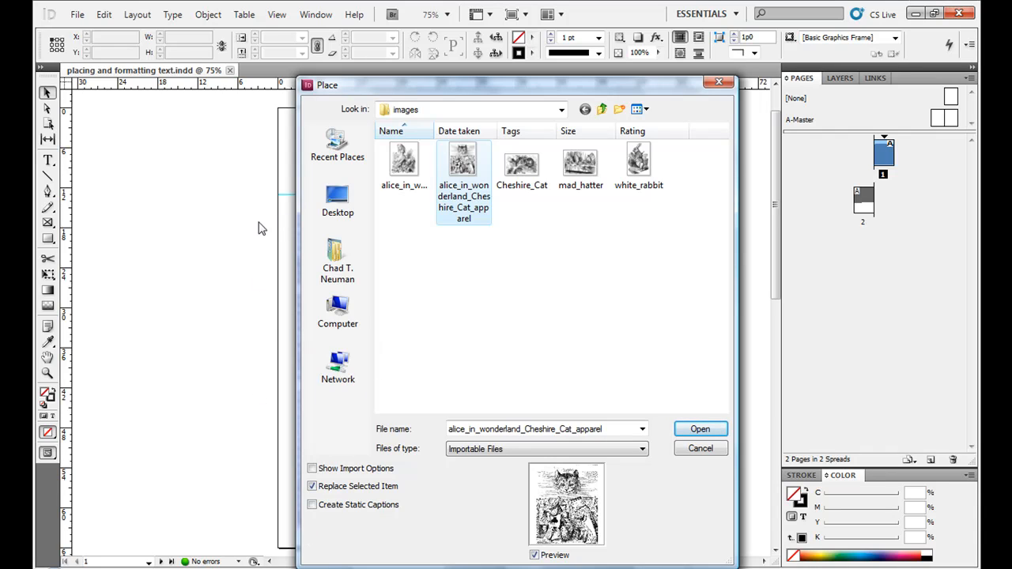
{"action": "mouse_move", "coordinate": [572, 361]}
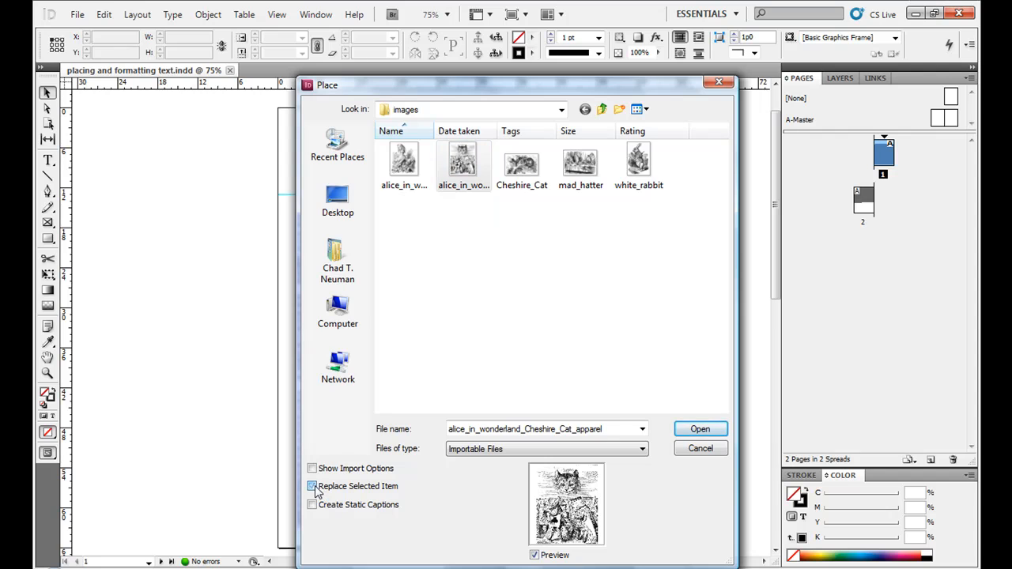
{"action": "left_click", "coordinate": [311, 487]}
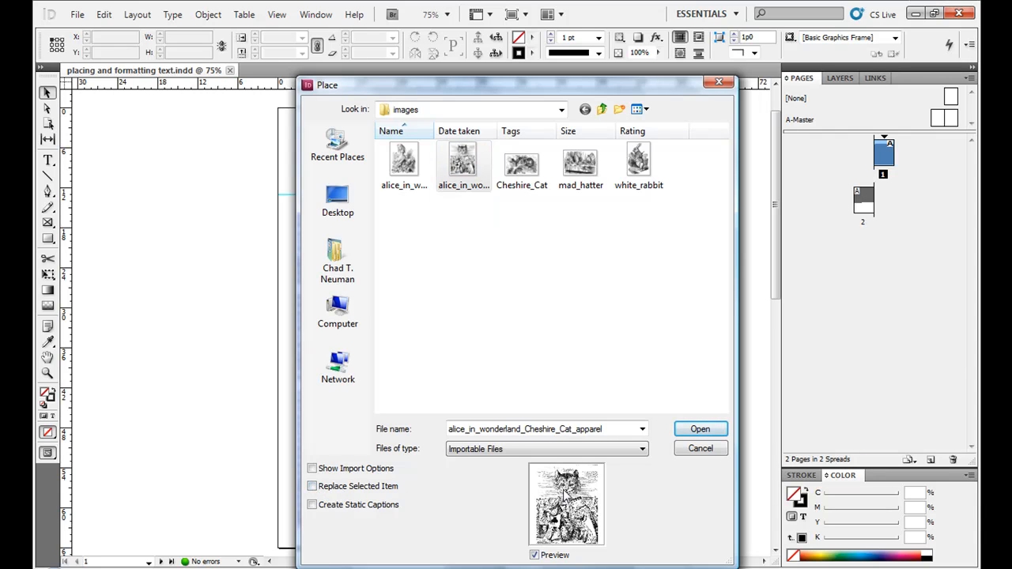
{"action": "left_click", "coordinate": [699, 429]}
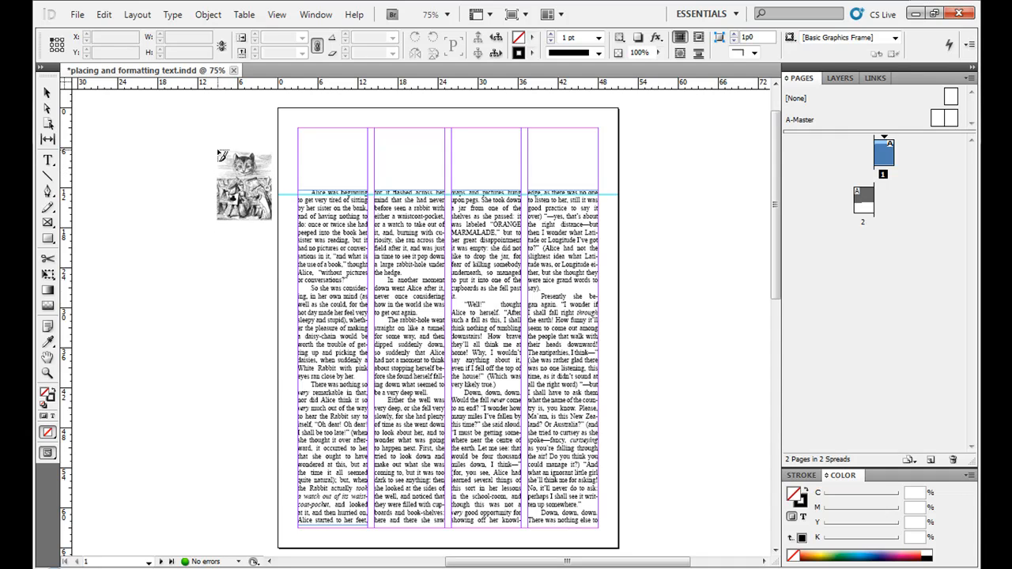
{"action": "left_click_drag", "start_coordinate": [243, 186], "coordinate": [256, 162]}
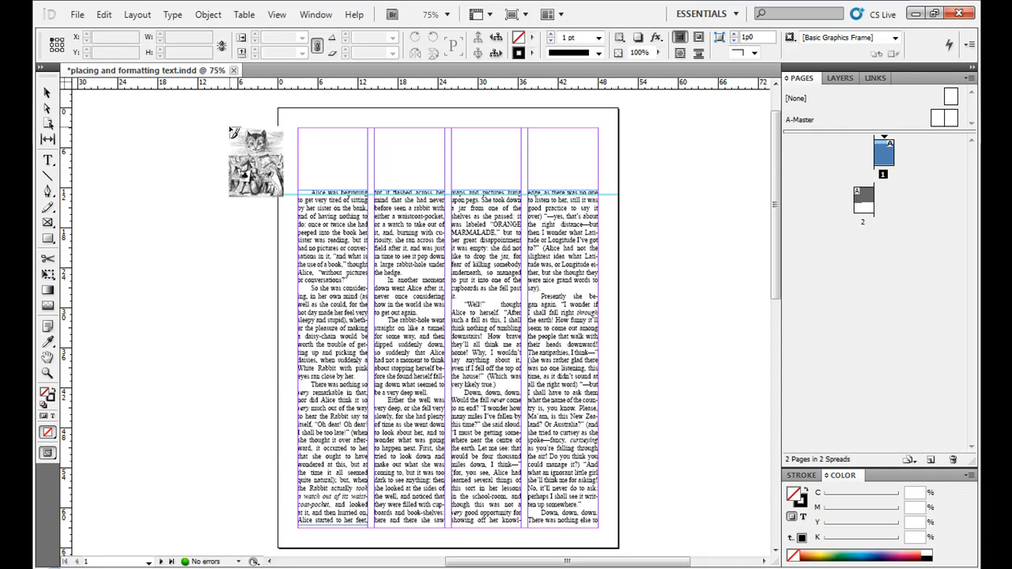
{"action": "left_click_drag", "start_coordinate": [256, 162], "coordinate": [234, 224]}
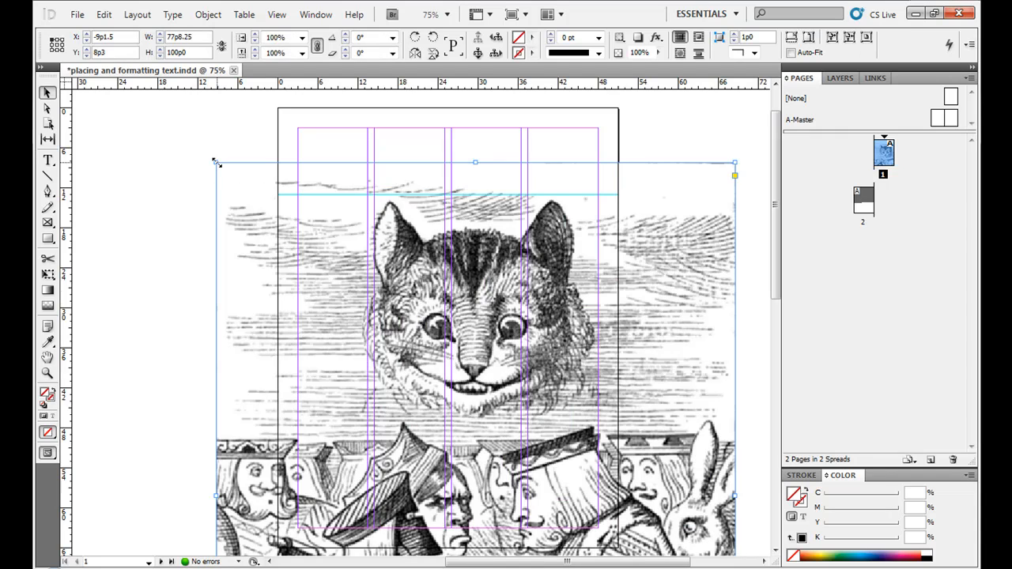
{"action": "mouse_move", "coordinate": [396, 260]}
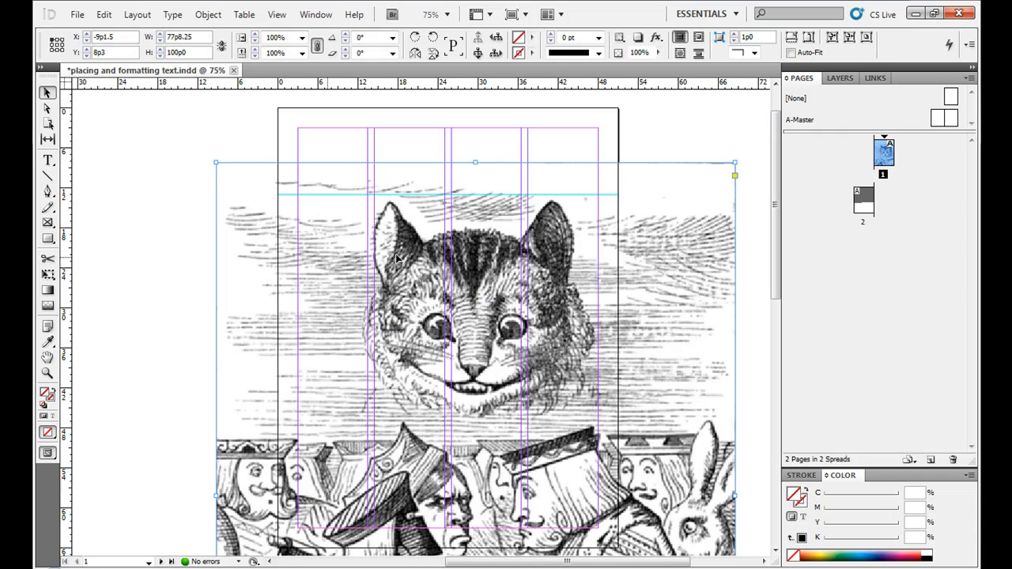
{"action": "mouse_move", "coordinate": [275, 244]}
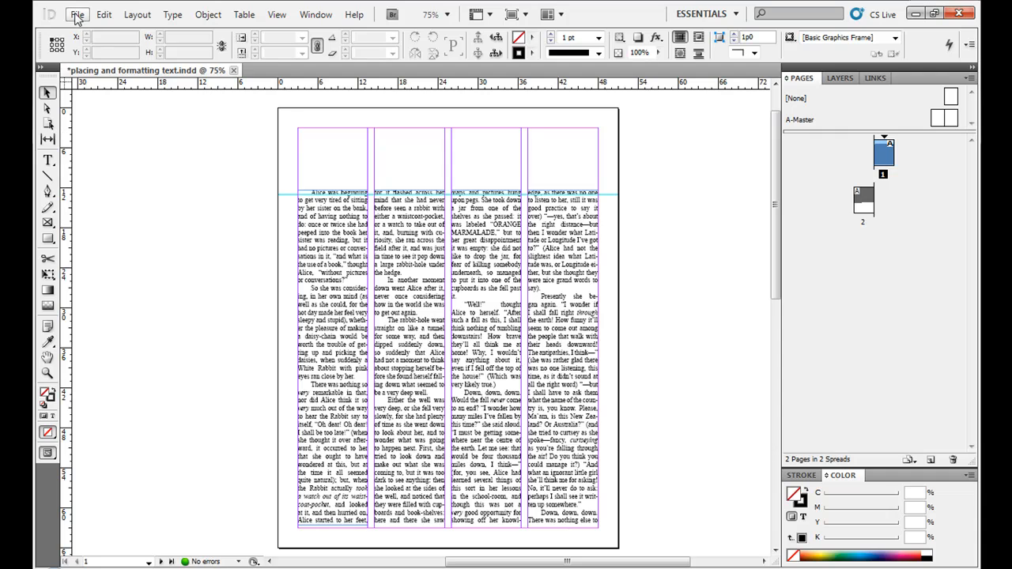
- Place the Cheshire Cat illustration across the lower half of the text columns
{"action": "left_click", "coordinate": [78, 15]}
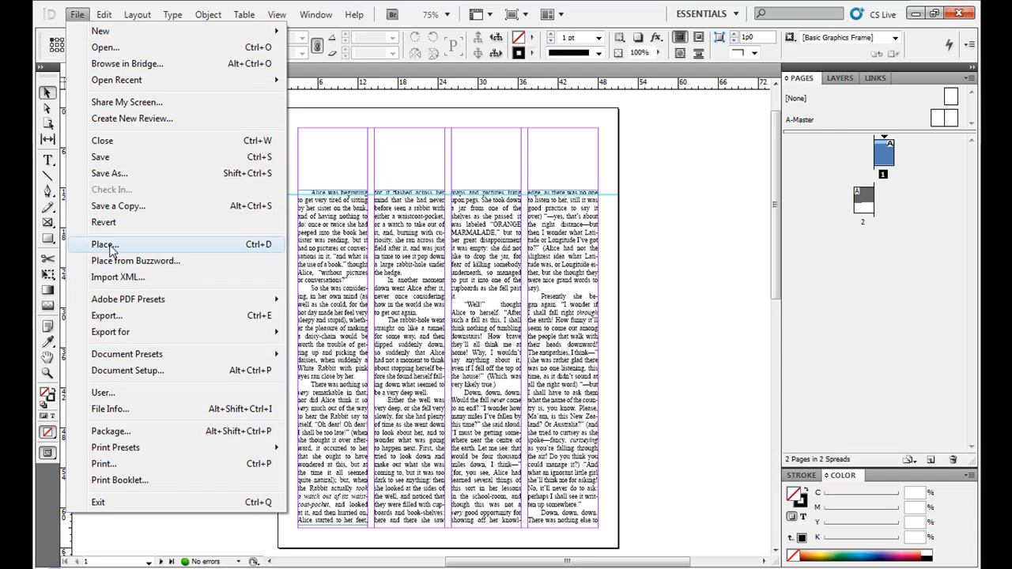
{"action": "left_click", "coordinate": [104, 243]}
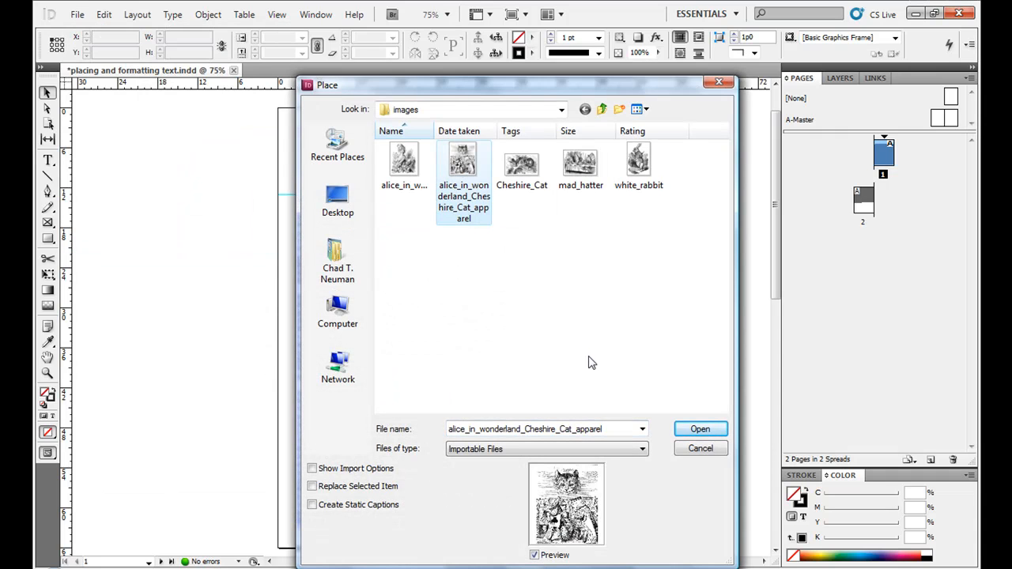
{"action": "left_click", "coordinate": [698, 428]}
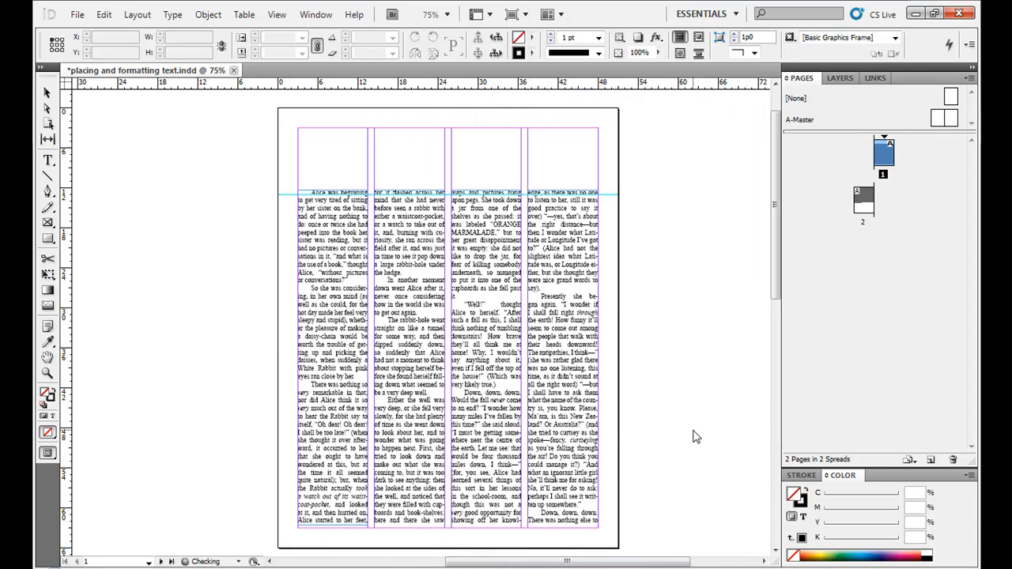
{"action": "left_click_drag", "start_coordinate": [168, 147], "coordinate": [251, 256]}
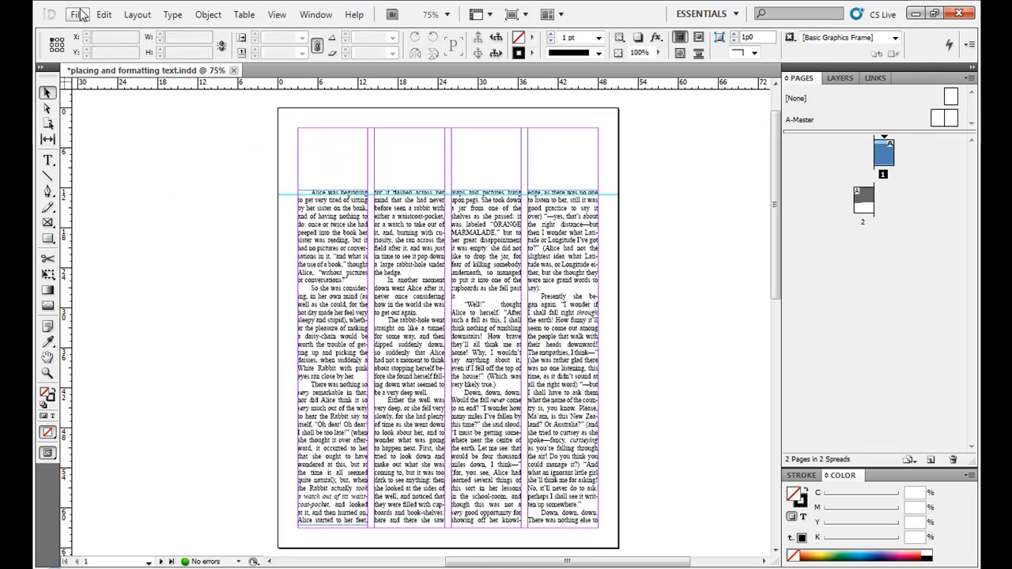
{"action": "left_click", "coordinate": [77, 15]}
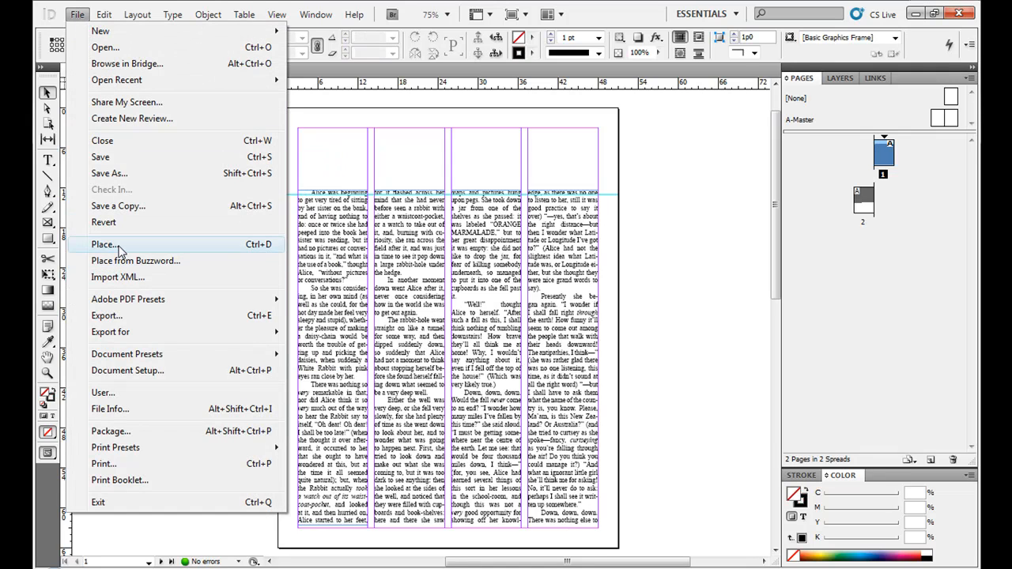
{"action": "left_click", "coordinate": [105, 244]}
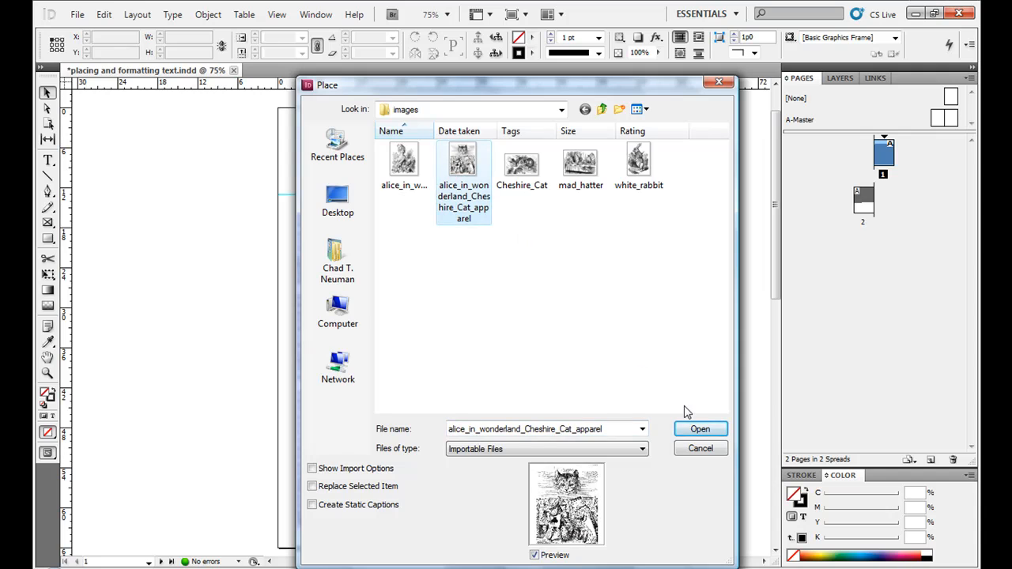
{"action": "left_click", "coordinate": [699, 429]}
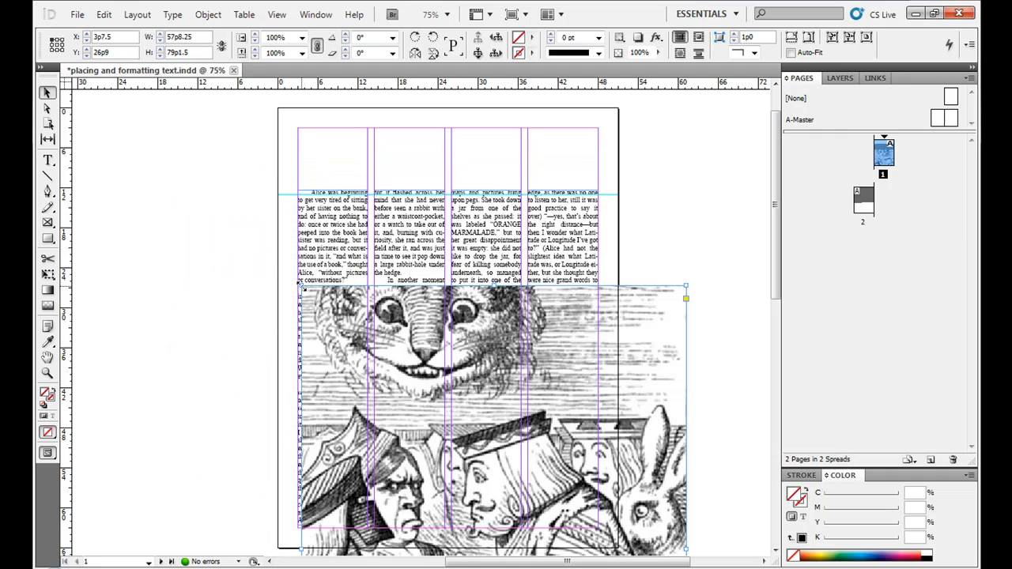
- Scale the oversized Cheshire Cat illustration down to fit within two columns
{"action": "left_click_drag", "start_coordinate": [301, 288], "coordinate": [166, 127]}
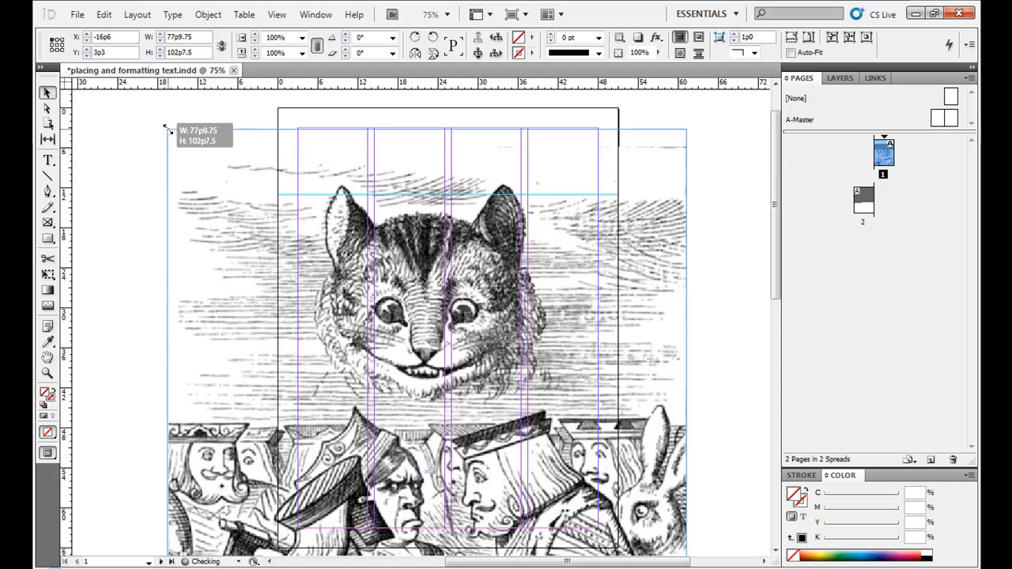
{"action": "left_click_drag", "start_coordinate": [167, 129], "coordinate": [166, 127]}
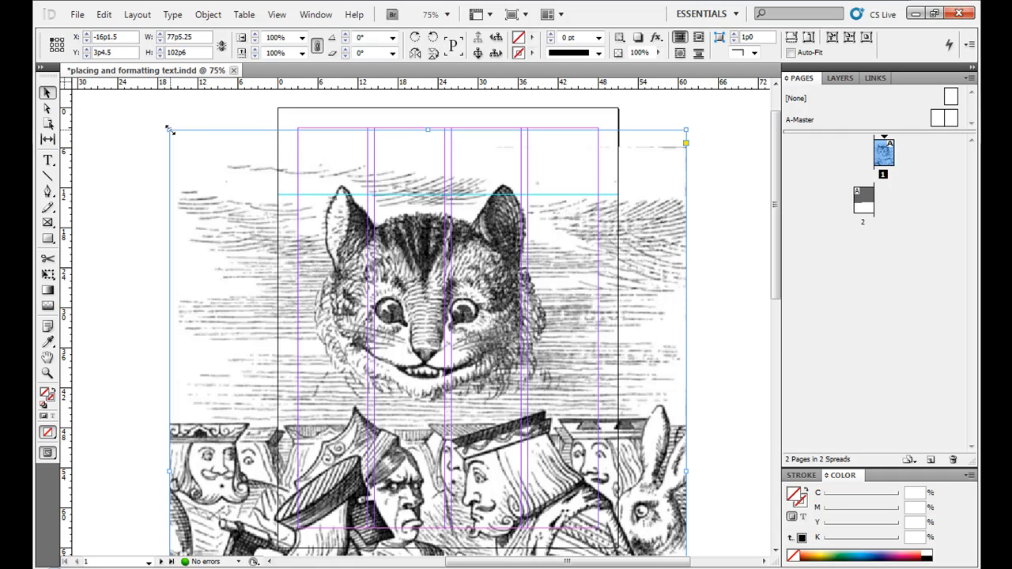
{"action": "left_click_drag", "start_coordinate": [171, 130], "coordinate": [190, 155]}
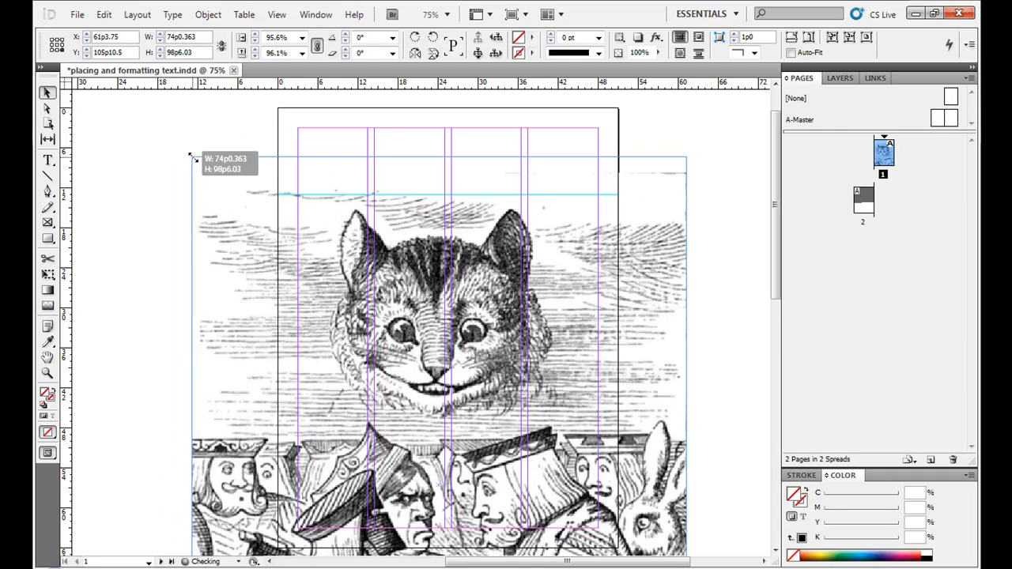
{"action": "left_click_drag", "start_coordinate": [191, 155], "coordinate": [397, 319]}
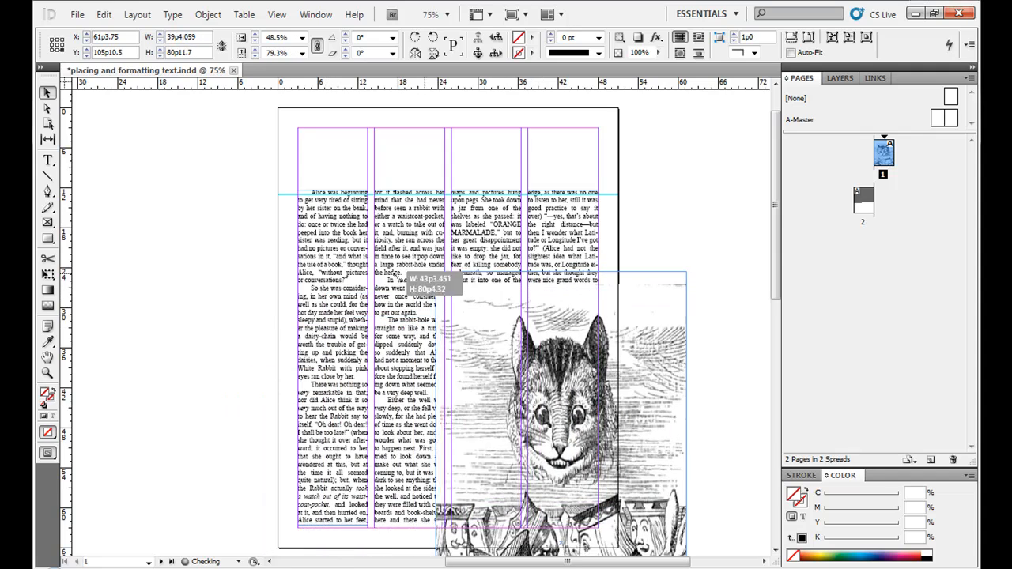
{"action": "left_click_drag", "start_coordinate": [437, 275], "coordinate": [215, 231]}
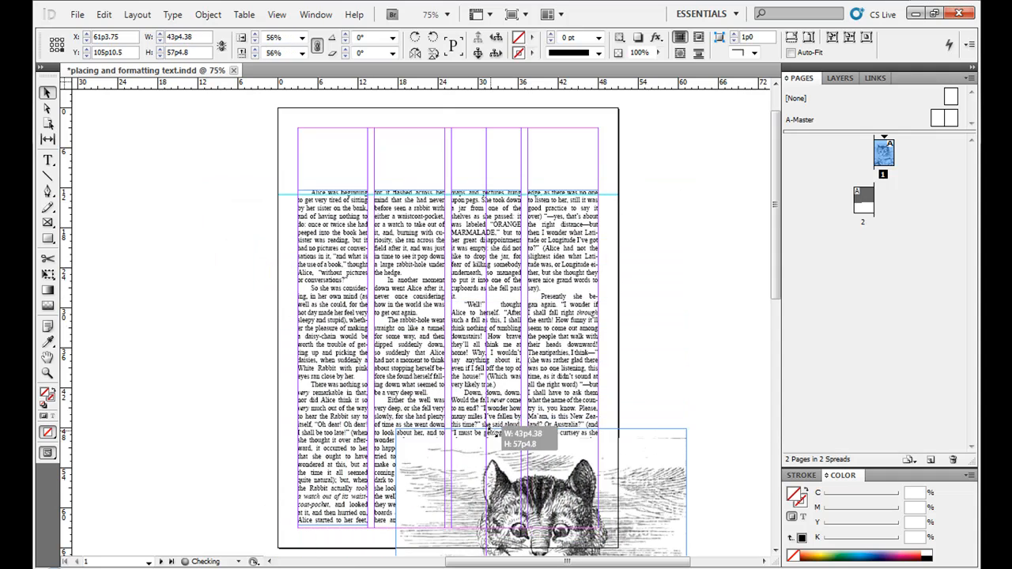
- Move the shrunken cat image to the top of the first two columns
{"action": "left_click_drag", "start_coordinate": [686, 444], "coordinate": [686, 460]}
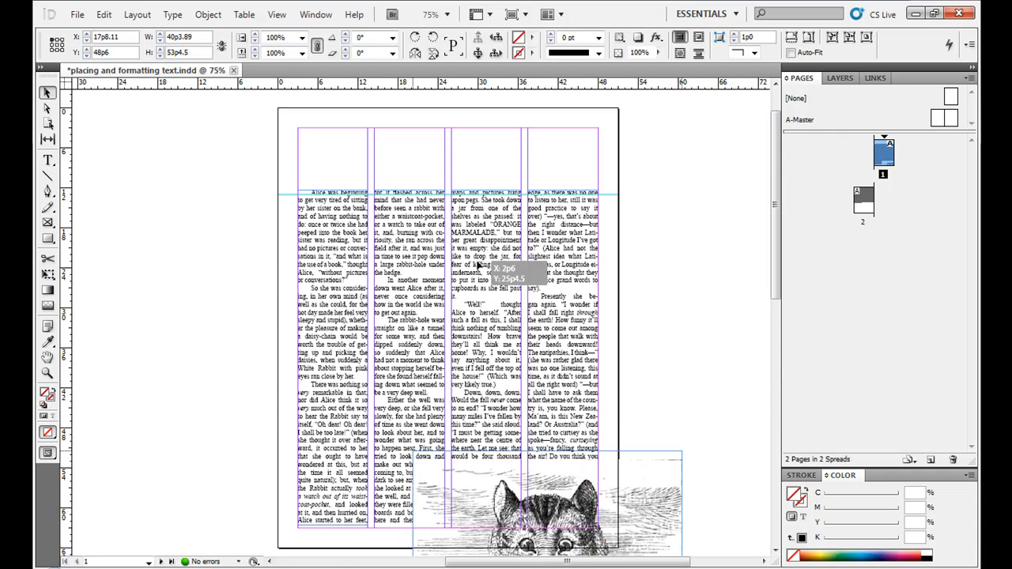
{"action": "left_click_drag", "start_coordinate": [550, 503], "coordinate": [285, 284]}
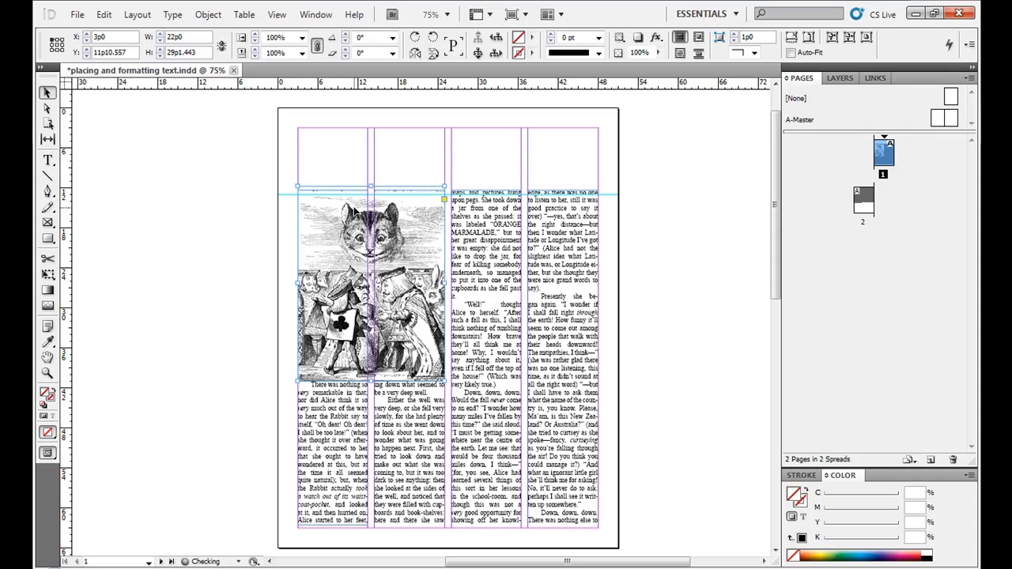
- Bring the cat image forward over the text via Object > Arrange
{"action": "left_click", "coordinate": [209, 14]}
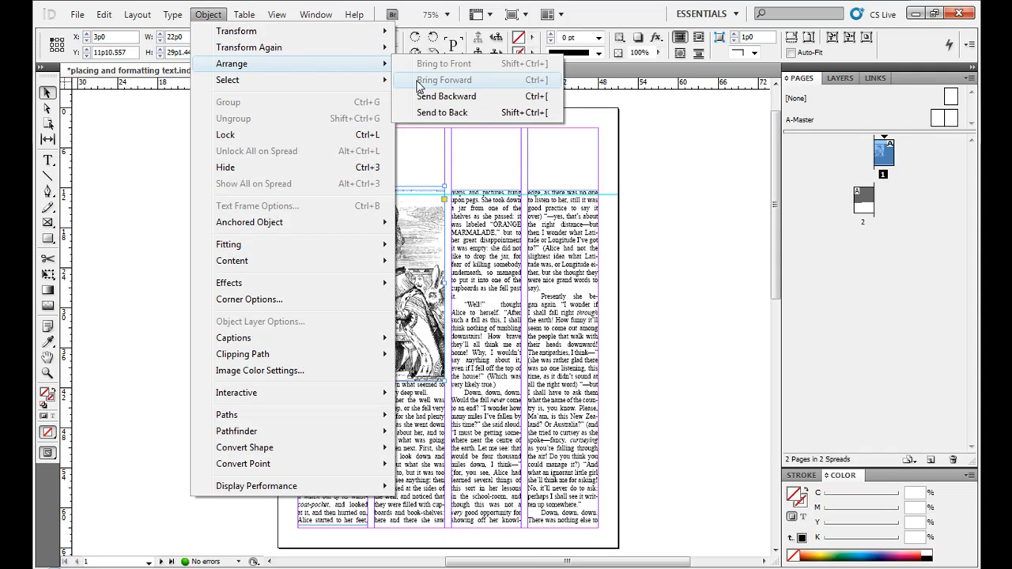
{"action": "left_click", "coordinate": [443, 79]}
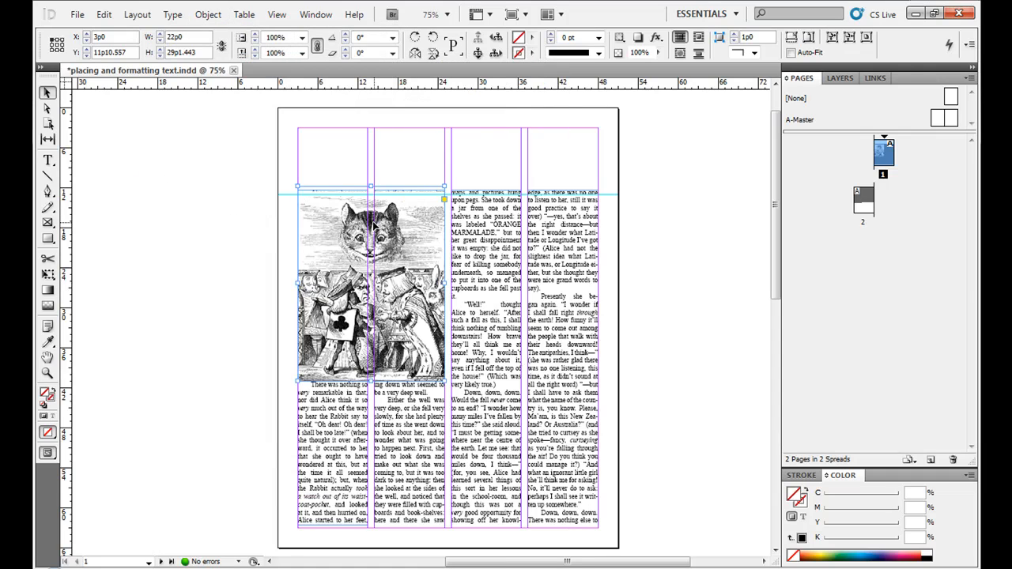
{"action": "mouse_move", "coordinate": [373, 228]}
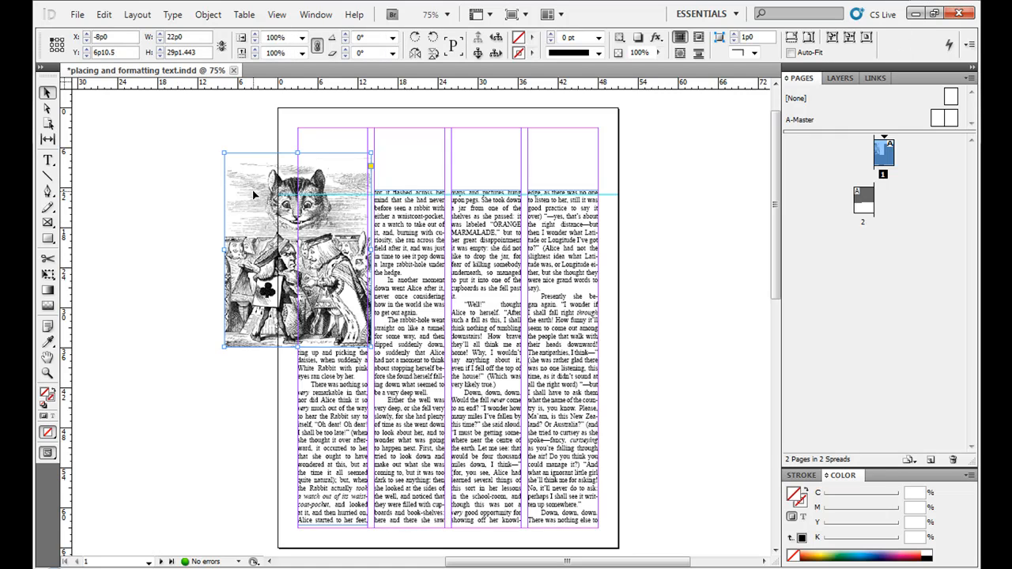
- Apply Wrap Around Bounding Box to the cat image and move it back onto columns one and two
{"action": "left_click", "coordinate": [316, 13]}
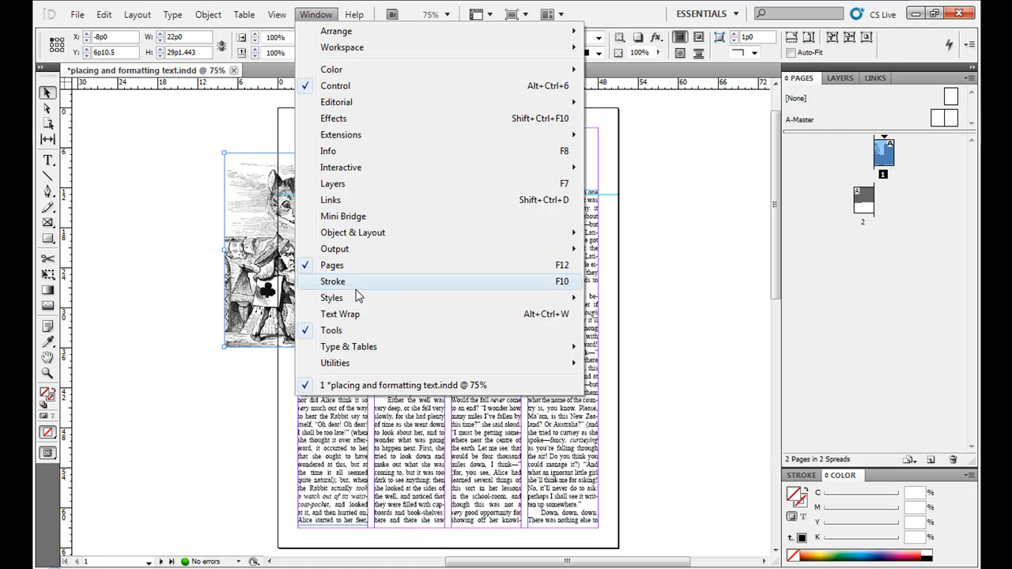
{"action": "left_click", "coordinate": [340, 313]}
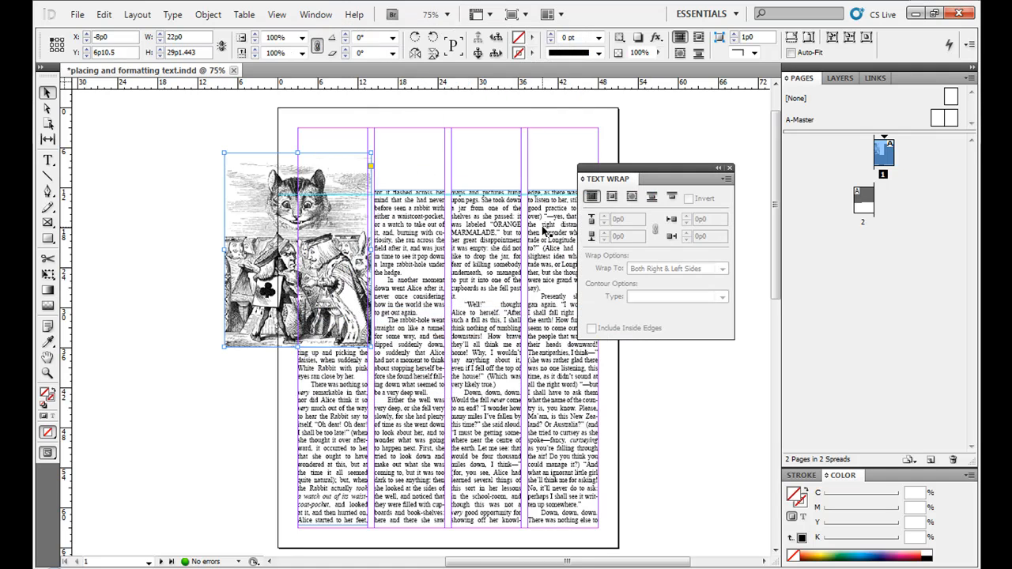
{"action": "left_click", "coordinate": [632, 196]}
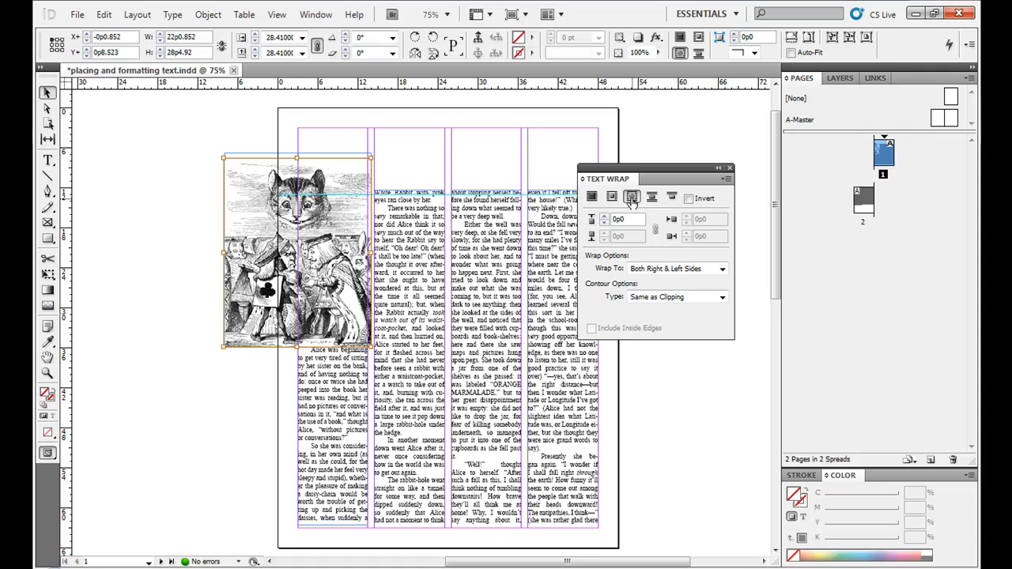
{"action": "left_click", "coordinate": [630, 198]}
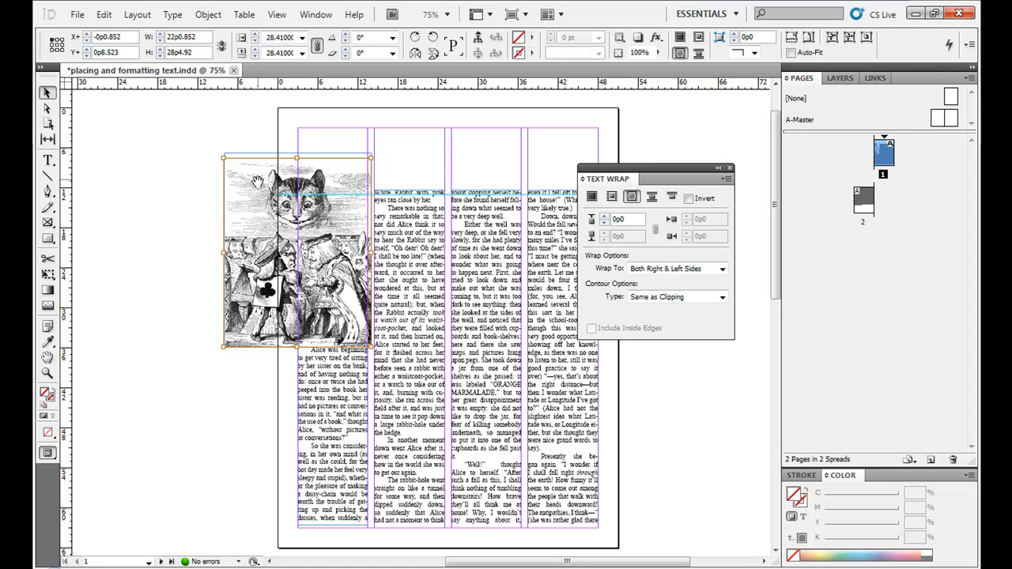
{"action": "left_click_drag", "start_coordinate": [261, 250], "coordinate": [324, 193]}
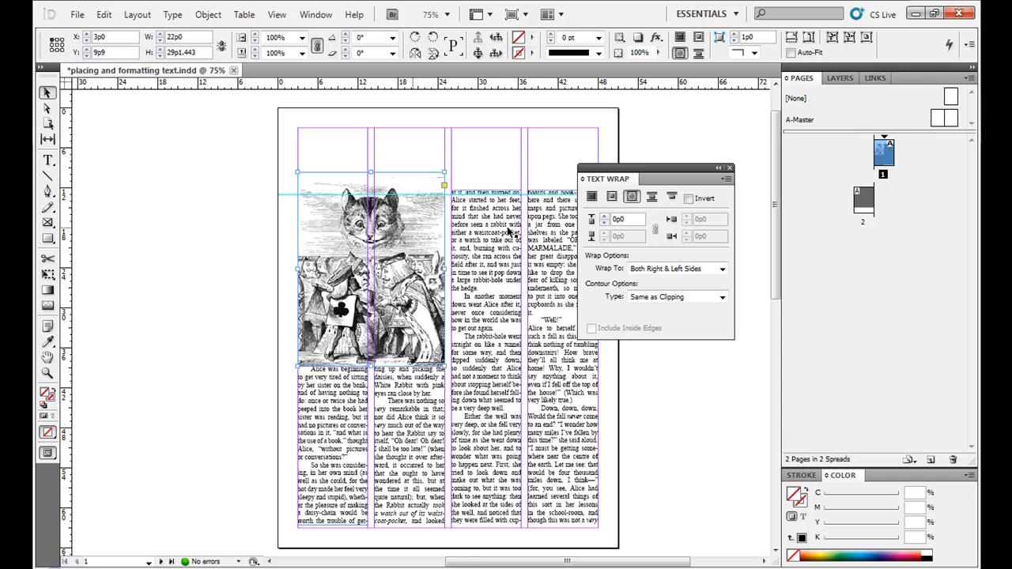
{"action": "mouse_move", "coordinate": [705, 235]}
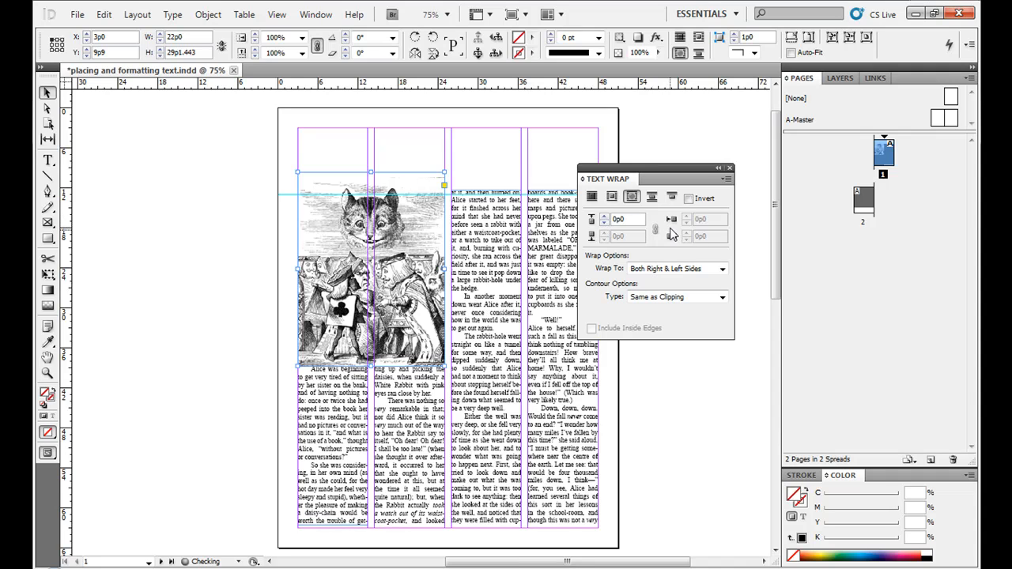
- Raise the text wrap offset values around the cat image
{"action": "left_click", "coordinate": [626, 219]}
{"action": "type", "text": "1"}
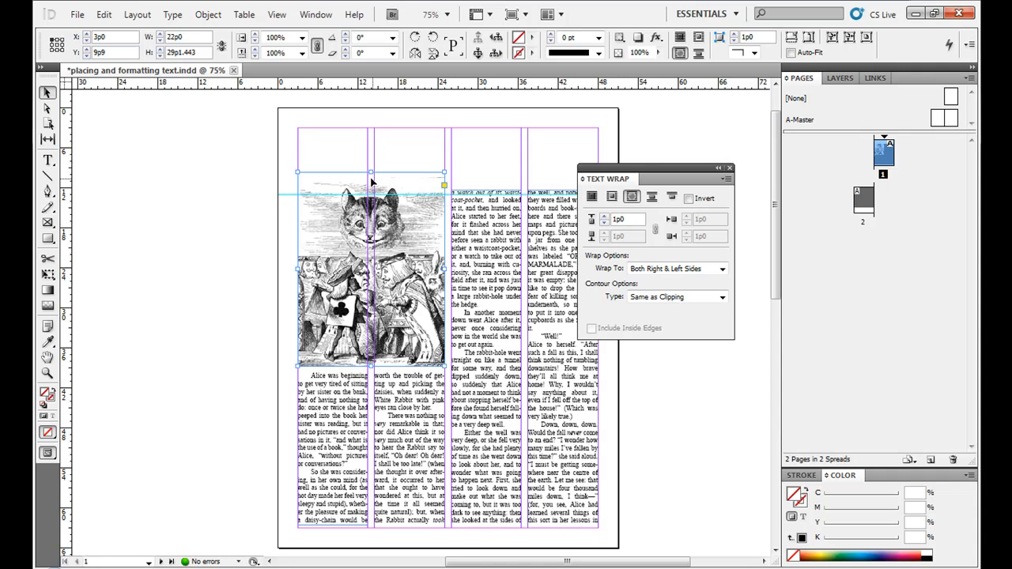
{"action": "mouse_move", "coordinate": [366, 378]}
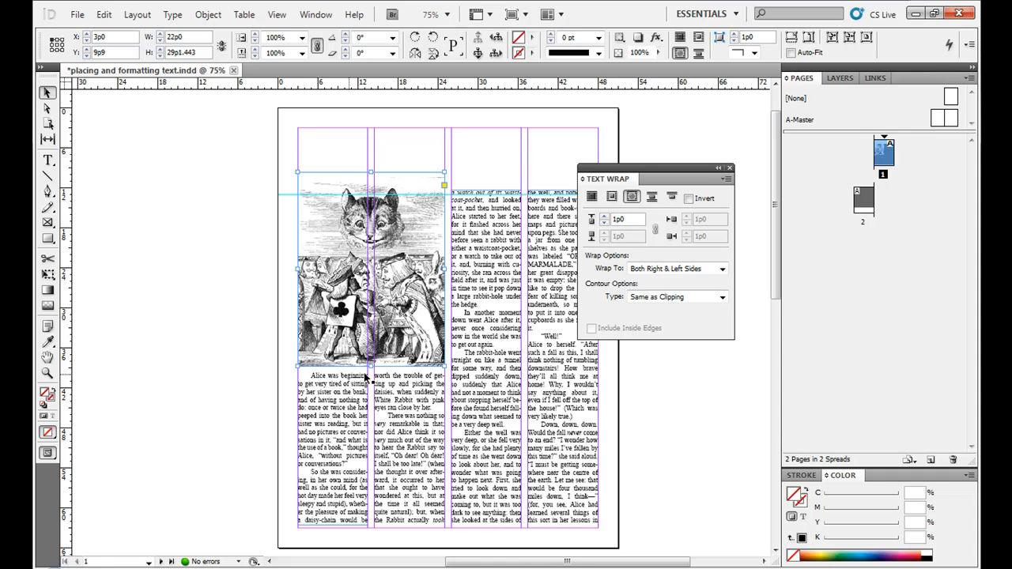
{"action": "triple_click", "coordinate": [625, 219]}
{"action": "type", "text": "0"}
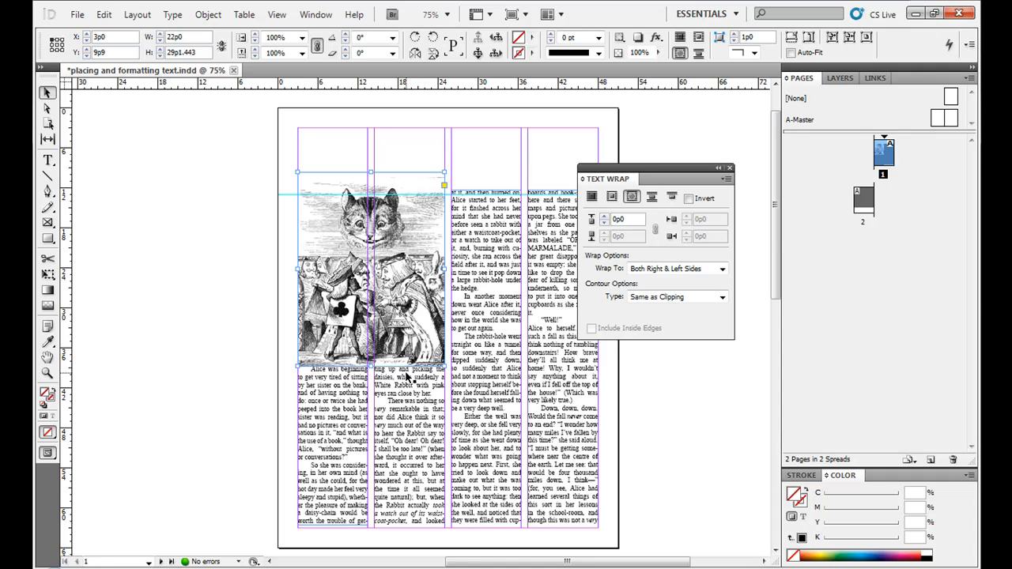
{"action": "mouse_move", "coordinate": [335, 7]}
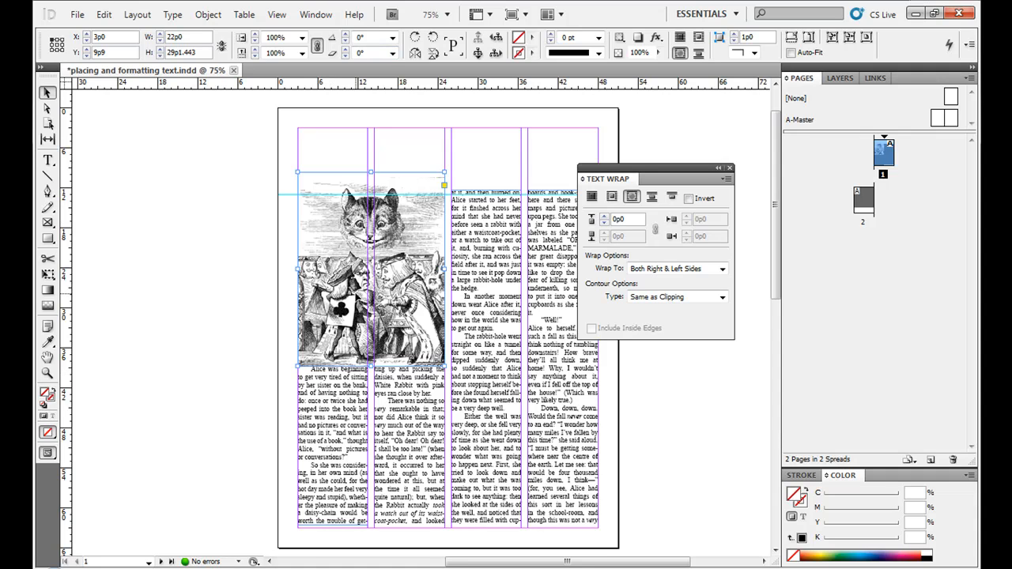
{"action": "mouse_move", "coordinate": [314, 372]}
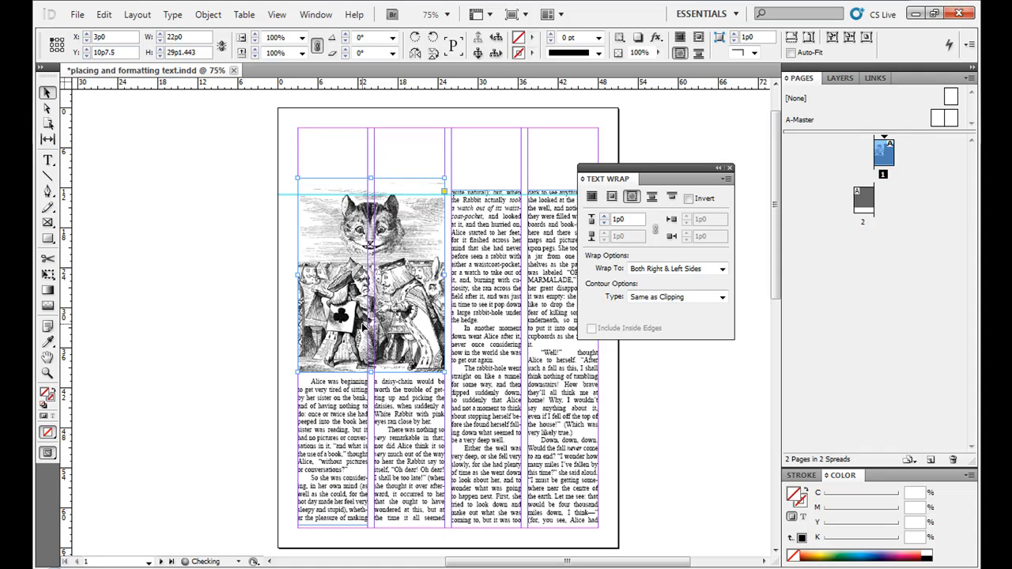
- Drag the cat image through the columns and drop it at the top margin over columns one and two
{"action": "left_click_drag", "start_coordinate": [367, 277], "coordinate": [403, 292]}
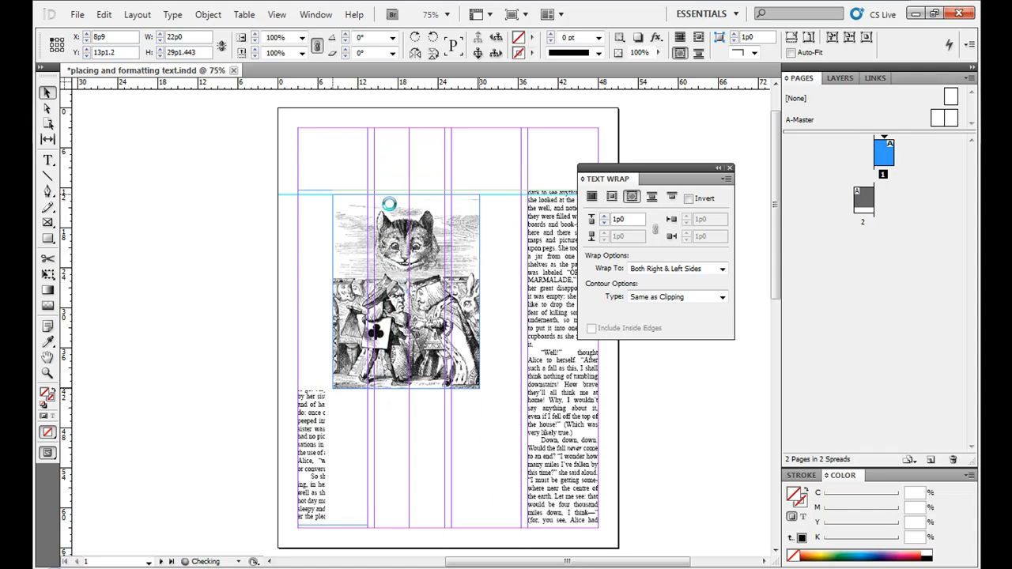
{"action": "left_click_drag", "start_coordinate": [388, 293], "coordinate": [446, 284]}
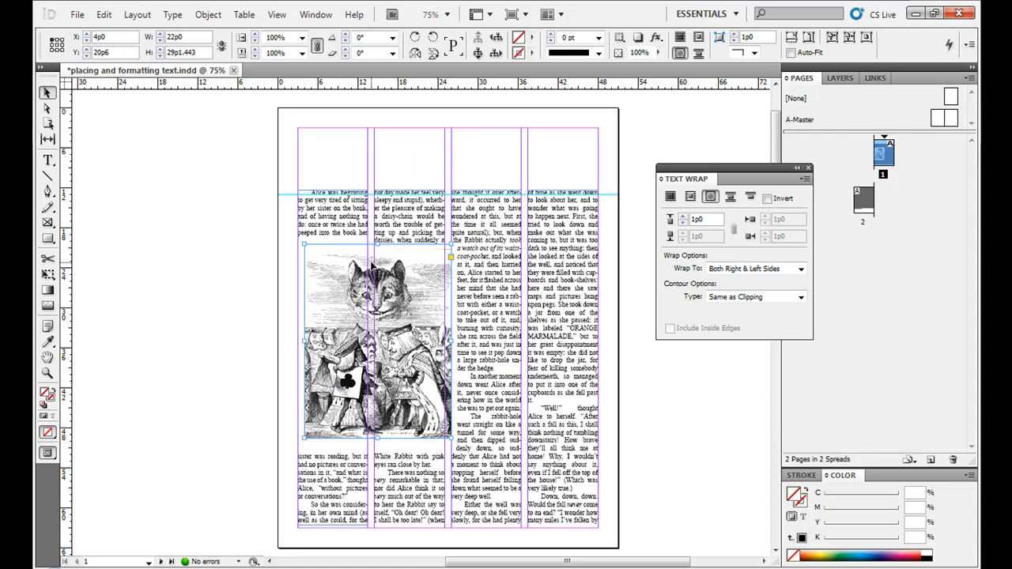
{"action": "left_click_drag", "start_coordinate": [376, 345], "coordinate": [303, 271]}
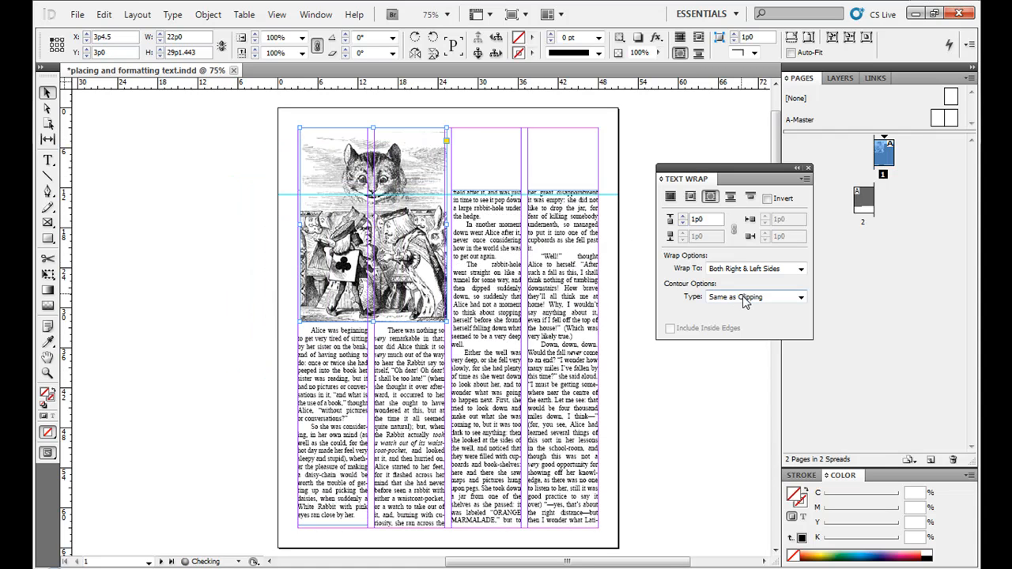
- Set the wrap contour to follow the image's bounding box on both sides
{"action": "left_click", "coordinate": [800, 297]}
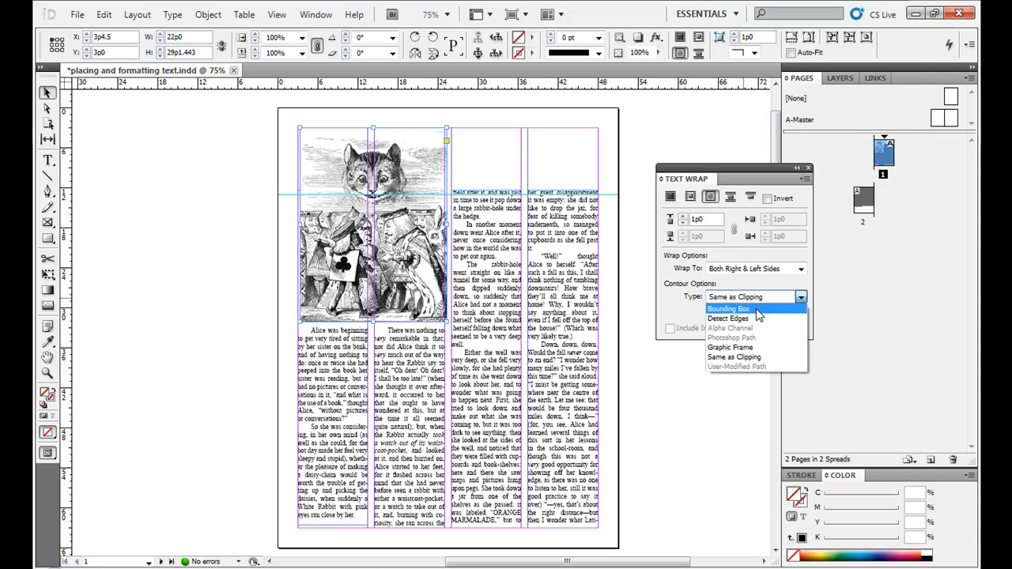
{"action": "mouse_move", "coordinate": [729, 347]}
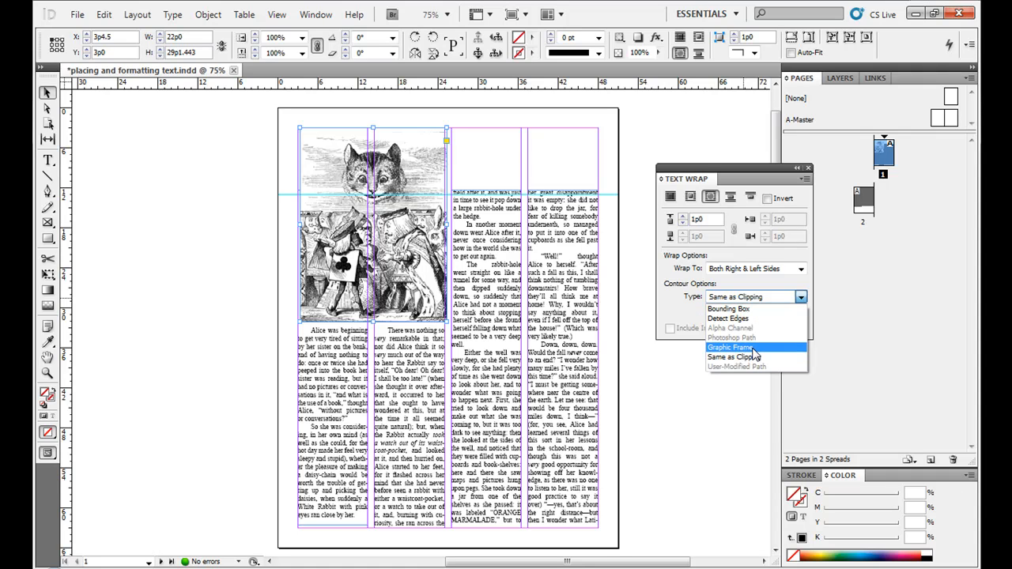
{"action": "left_click", "coordinate": [727, 308]}
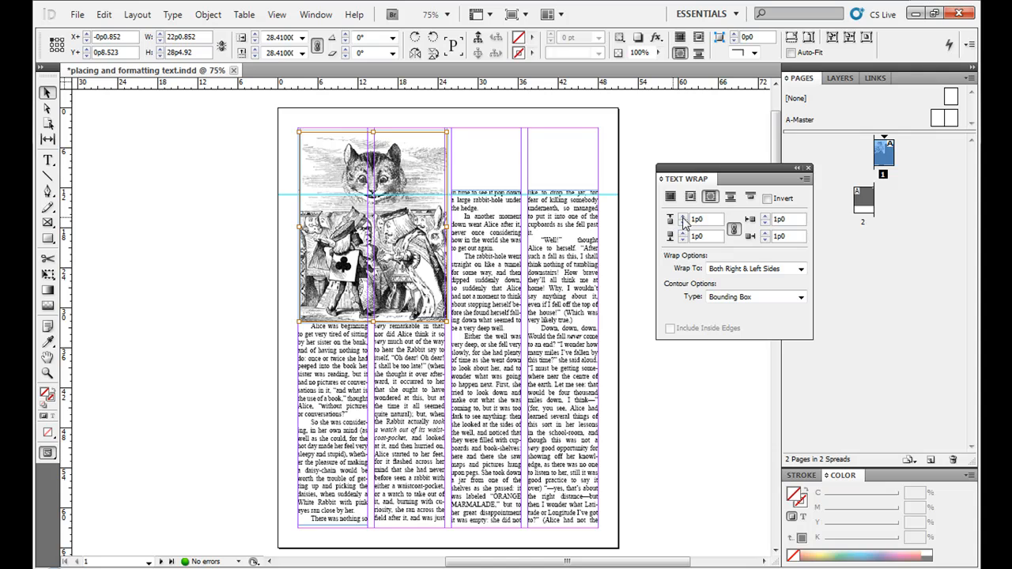
{"action": "left_click", "coordinate": [800, 297]}
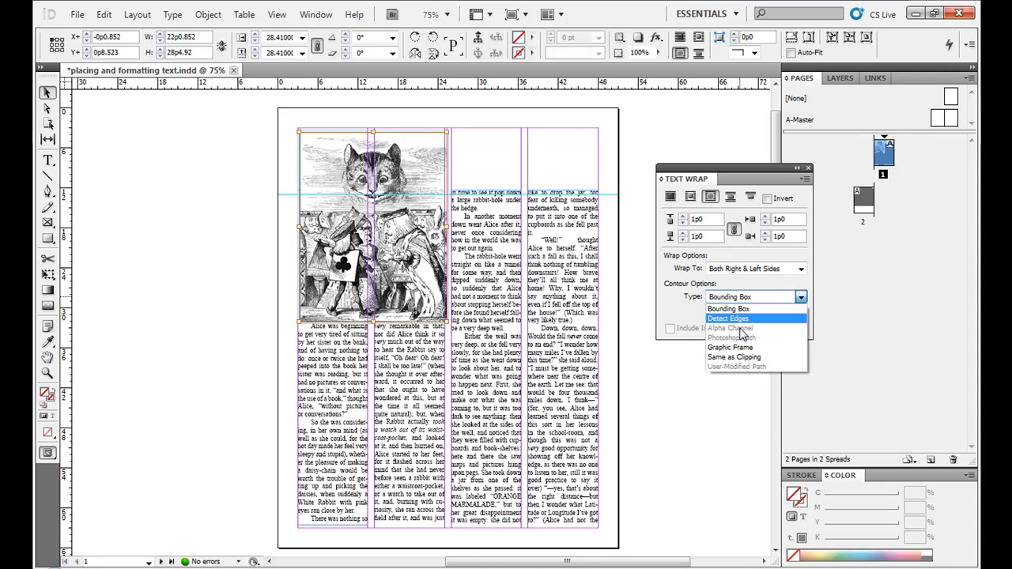
{"action": "mouse_move", "coordinate": [740, 348]}
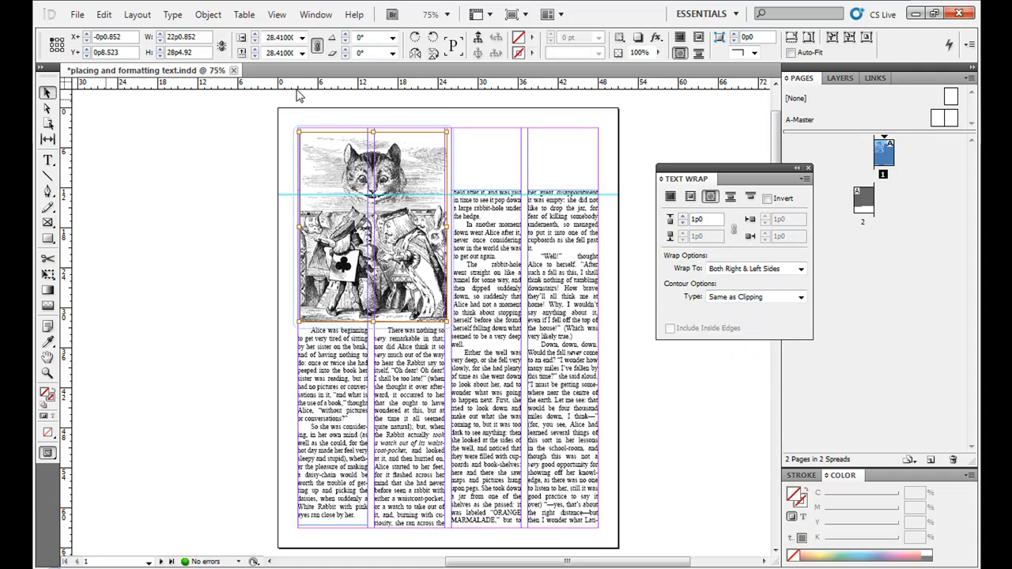
{"action": "mouse_move", "coordinate": [455, 162]}
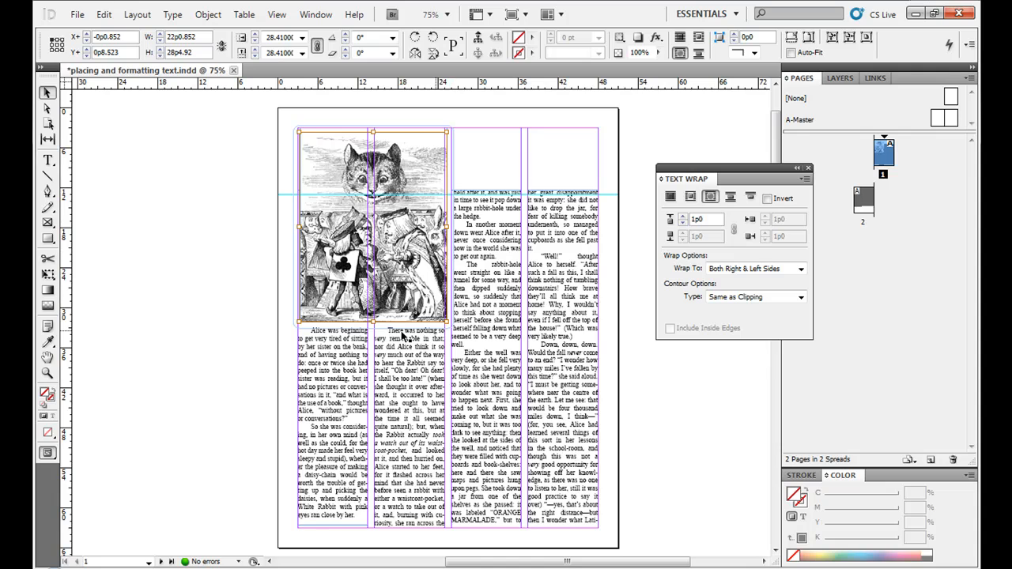
{"action": "mouse_move", "coordinate": [212, 96]}
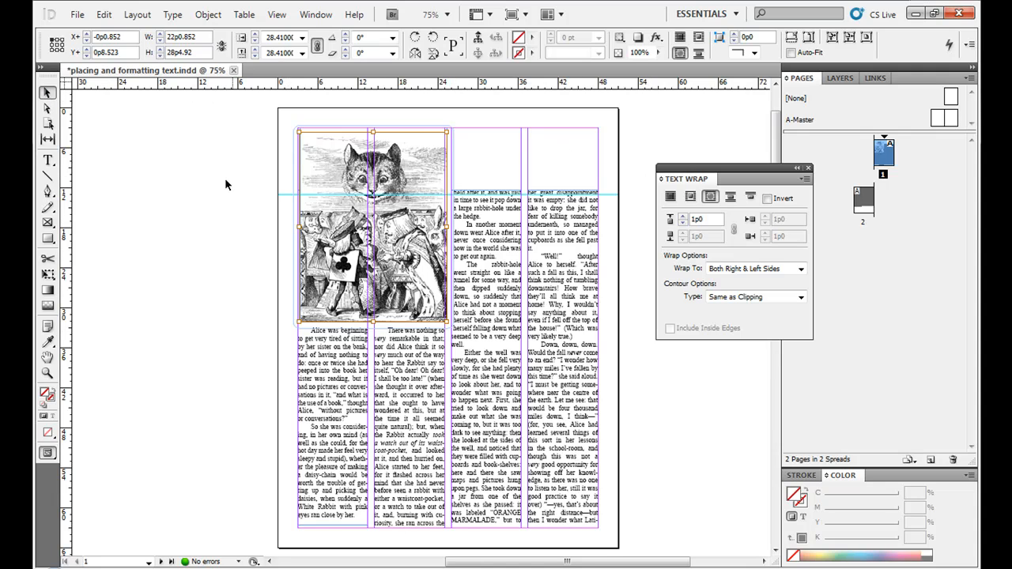
- Move the Cheshire Cat image off the page onto the left pasteboard
{"action": "left_click", "coordinate": [354, 142]}
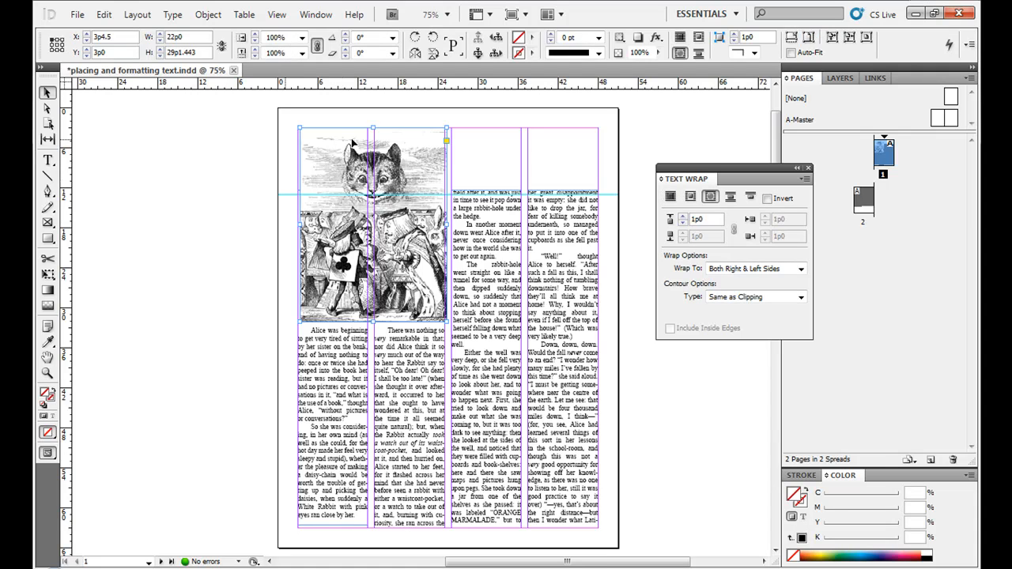
{"action": "left_click_drag", "start_coordinate": [372, 221], "coordinate": [186, 213]}
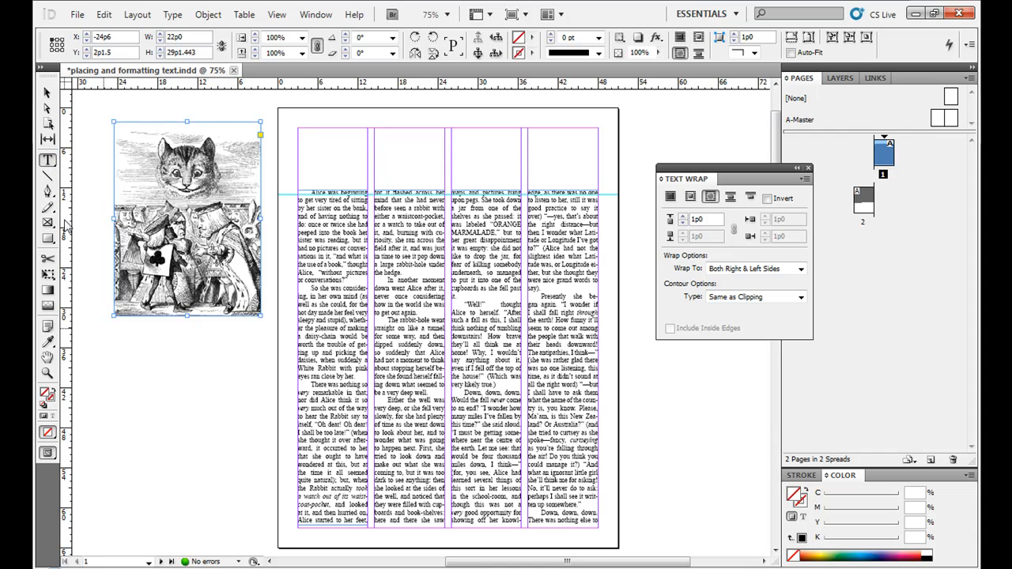
- Add a caption frame beneath the image reading 'A cat from Alice in Wonderland'
{"action": "left_click_drag", "start_coordinate": [111, 341], "coordinate": [227, 384]}
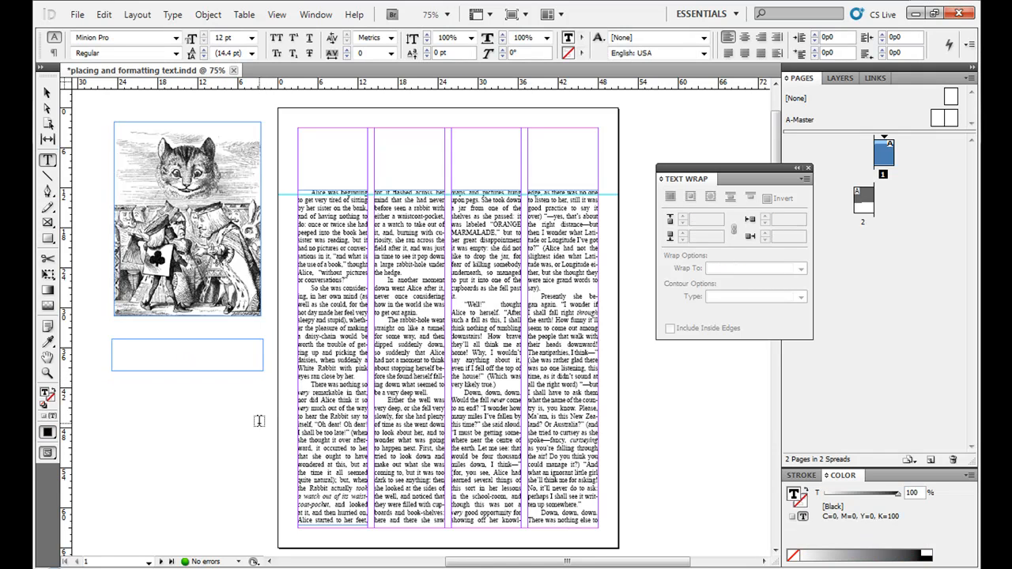
{"action": "type", "text": "A cat"}
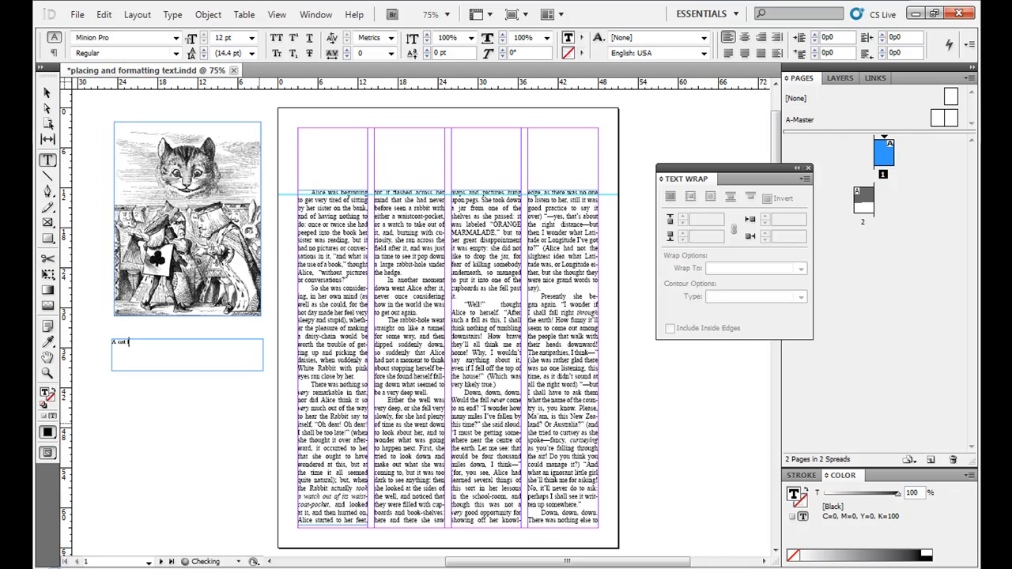
{"action": "type", "text": "from Alice in Wond"}
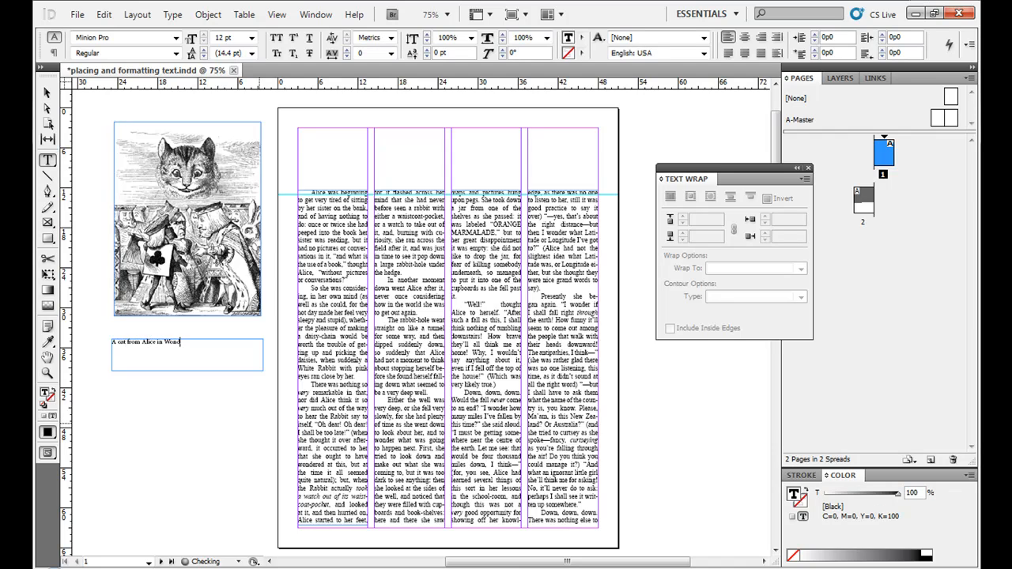
{"action": "type", "text": "erland"}
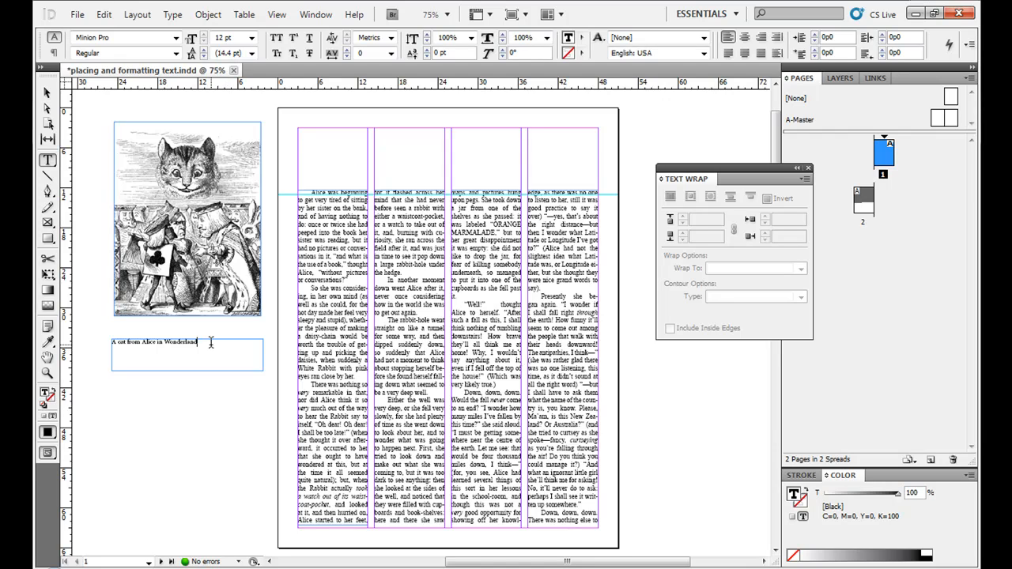
{"action": "left_click", "coordinate": [47, 92]}
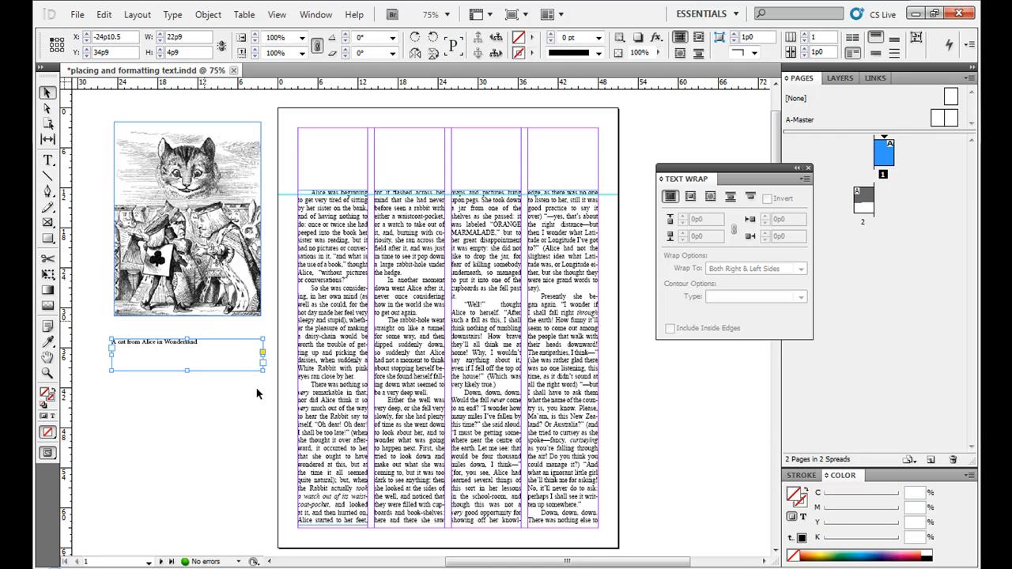
- Nudge the caption frame up beneath the cat image and zoom in on it
{"action": "left_click_drag", "start_coordinate": [263, 370], "coordinate": [264, 358]}
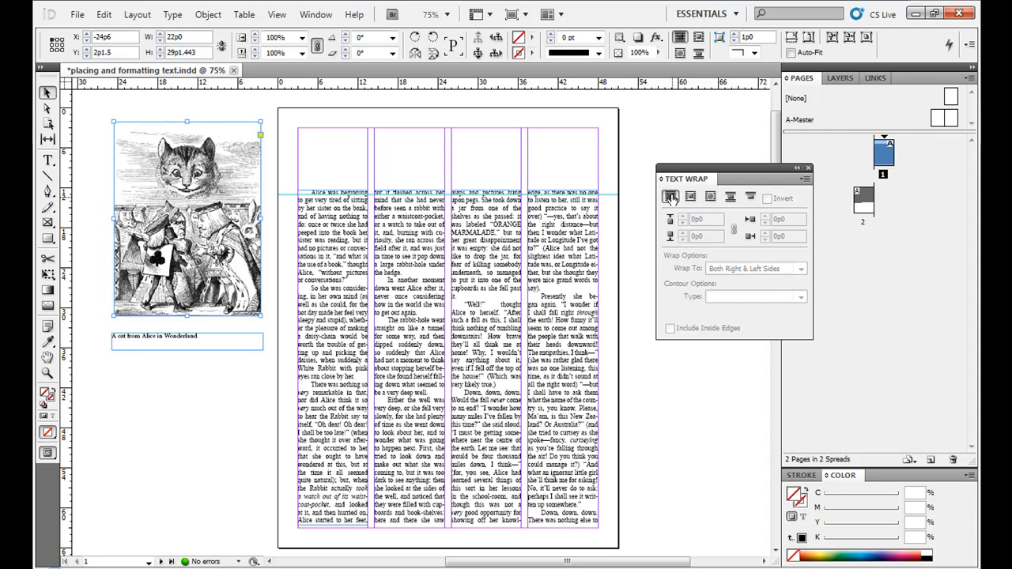
{"action": "left_click", "coordinate": [133, 354]}
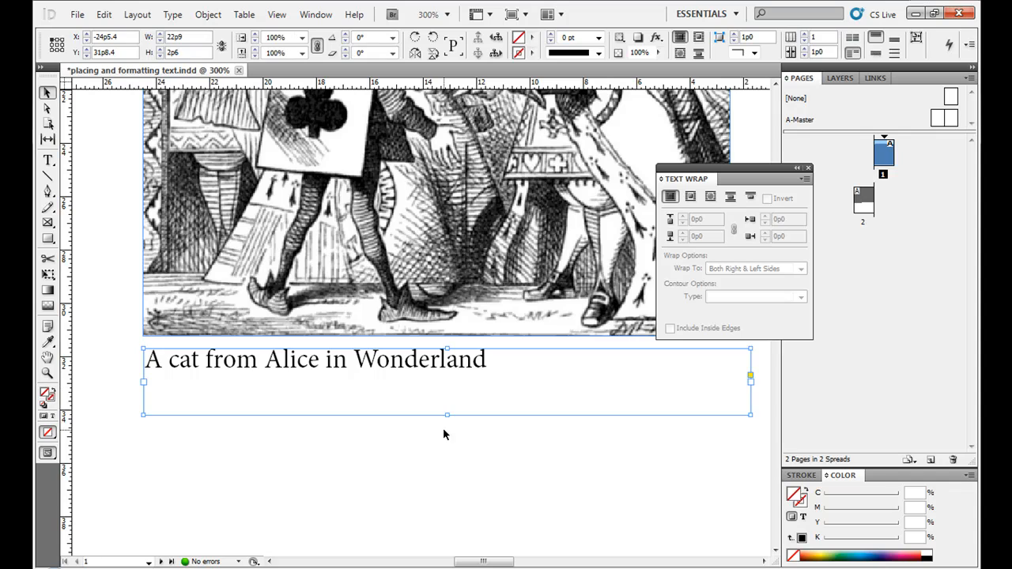
- Tighten the caption frame to fit its single line of text
{"action": "left_click_drag", "start_coordinate": [445, 414], "coordinate": [446, 378]}
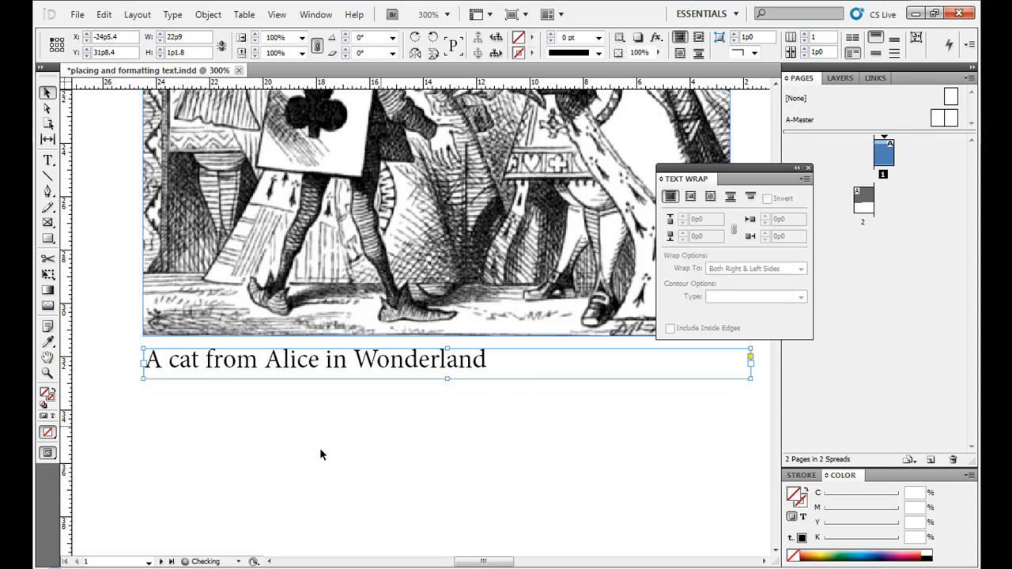
{"action": "left_click", "coordinate": [108, 245]}
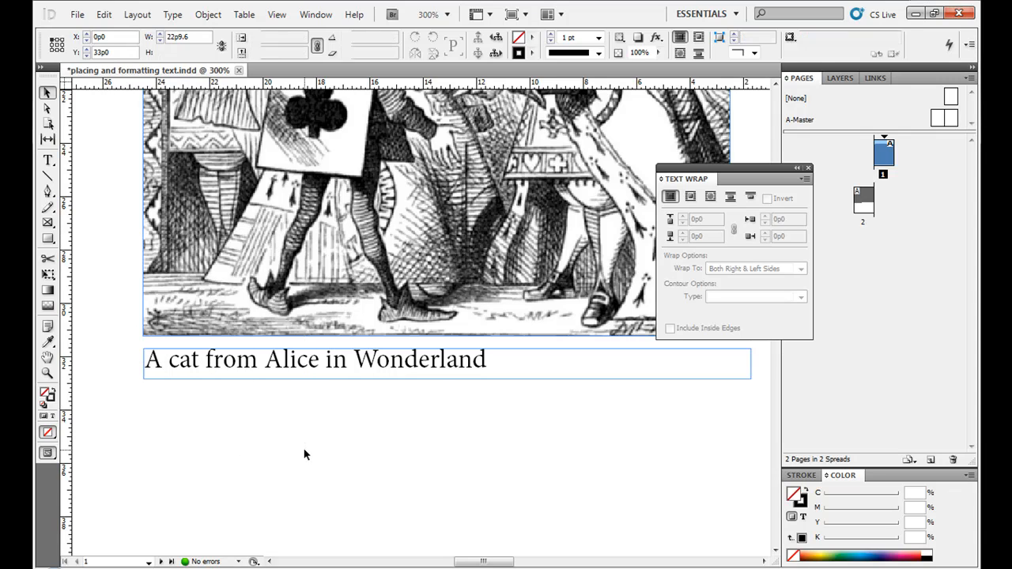
{"action": "left_click", "coordinate": [316, 359]}
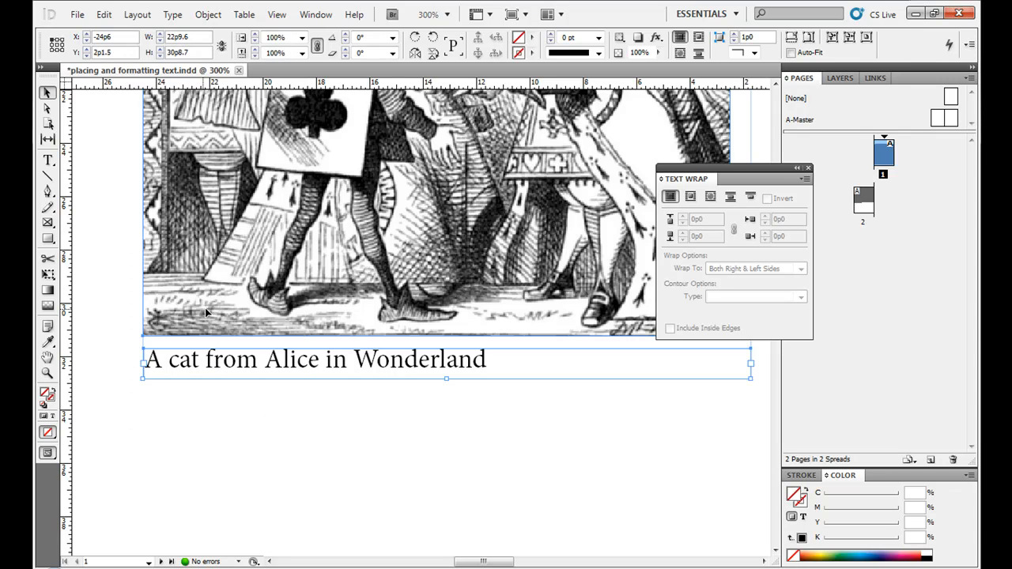
- Group the cat image with its caption and zoom back out
{"action": "left_click", "coordinate": [209, 15]}
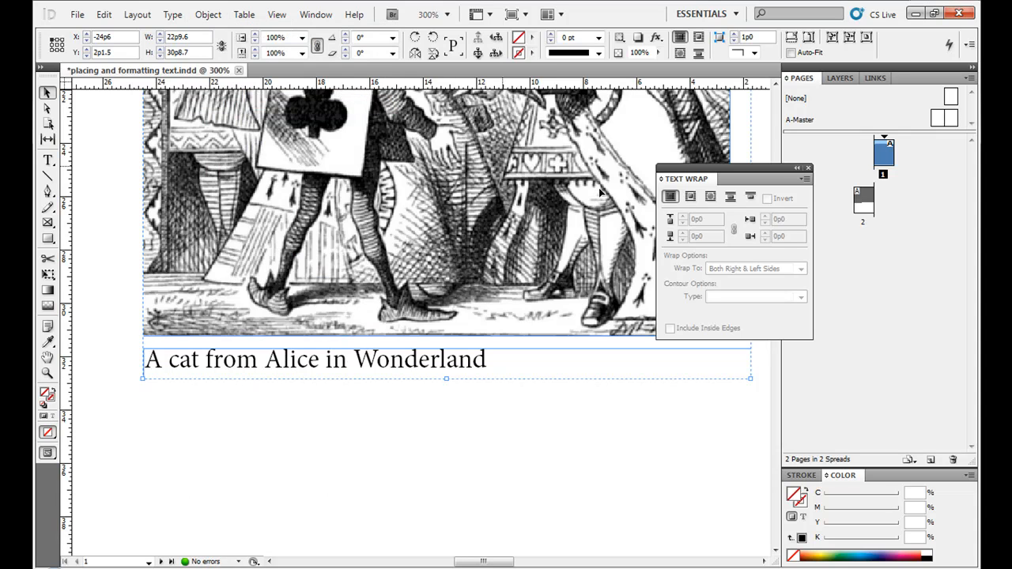
{"action": "left_click", "coordinate": [710, 196]}
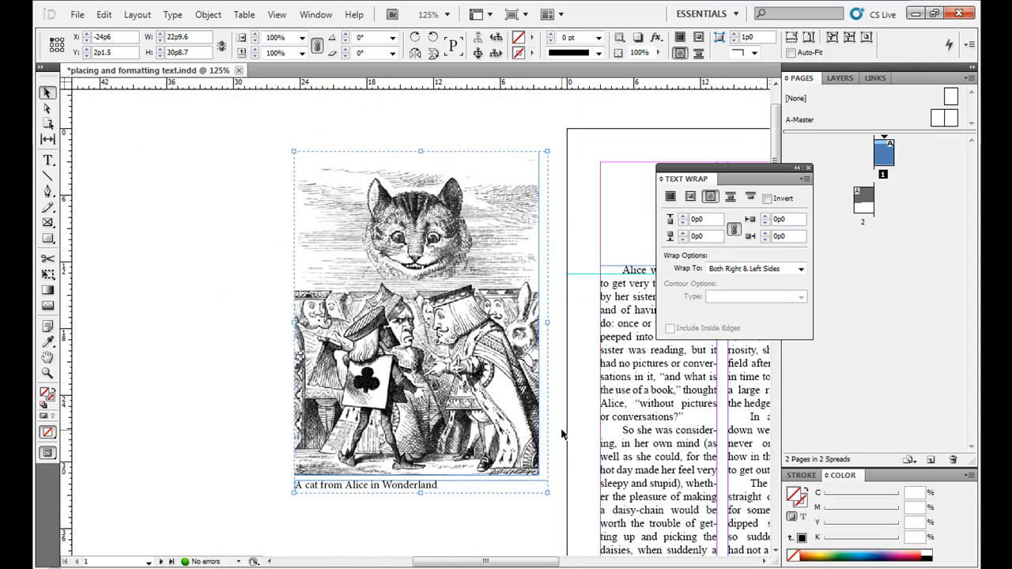
{"action": "left_click", "coordinate": [434, 13]}
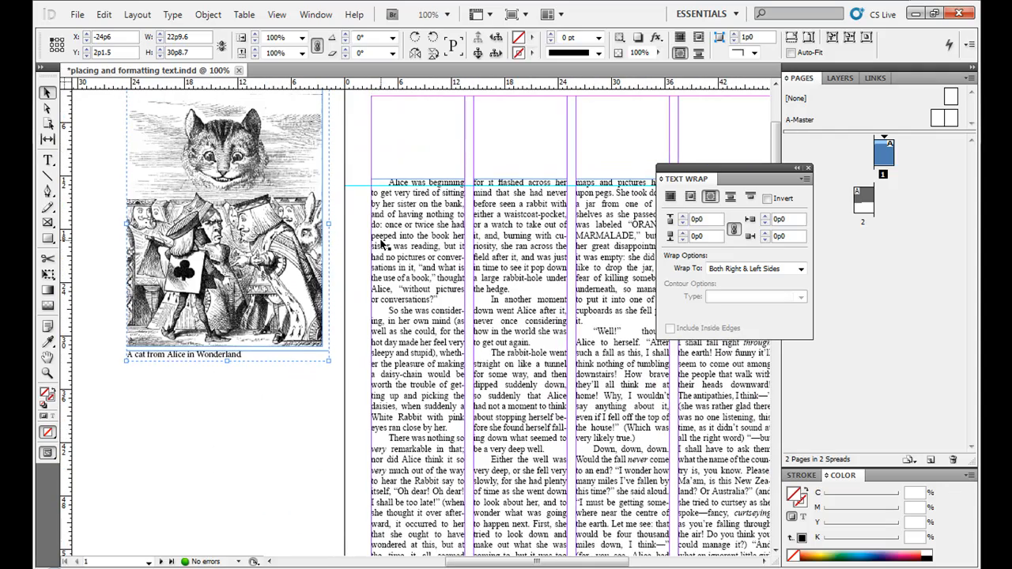
- Drag the grouped cat image and caption between the middle columns and nudge it into position
{"action": "left_click_drag", "start_coordinate": [225, 222], "coordinate": [462, 237]}
{"action": "type", "text": "1"}
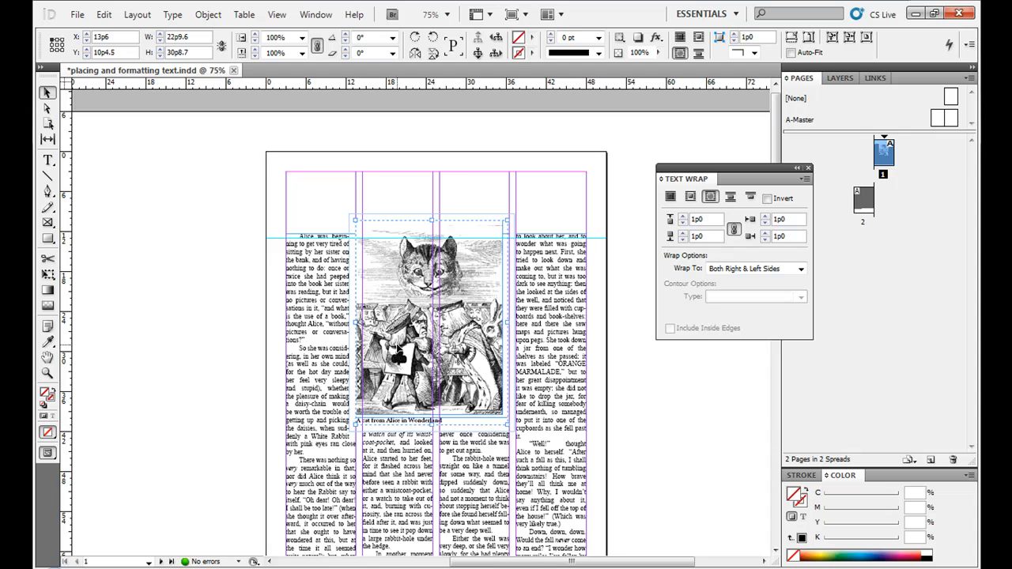
{"action": "mouse_move", "coordinate": [446, 245]}
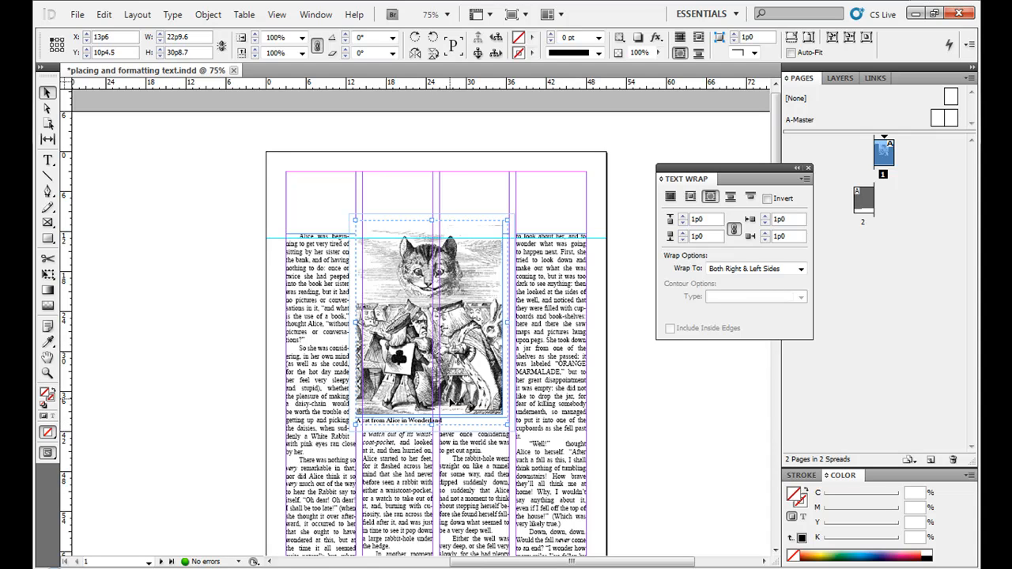
{"action": "left_click_drag", "start_coordinate": [433, 317], "coordinate": [344, 309]}
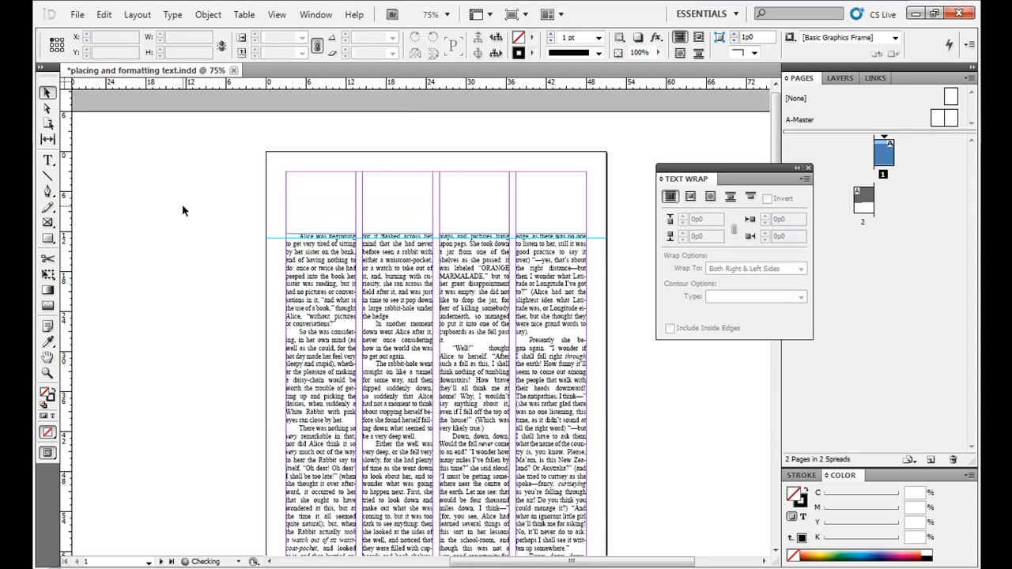
- Place the white_rabbit image from the images folder via File > Place
{"action": "left_click", "coordinate": [75, 14]}
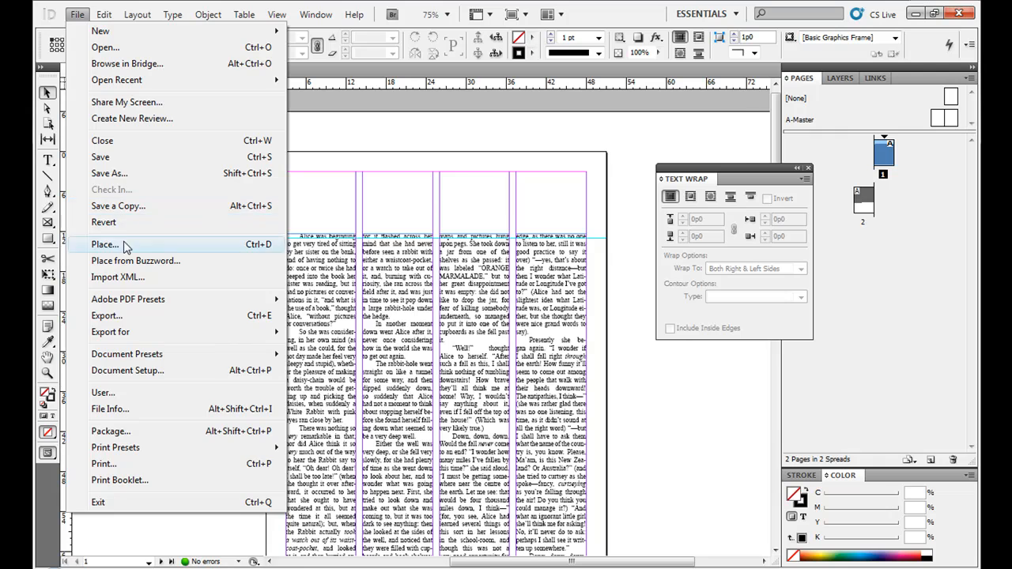
{"action": "left_click", "coordinate": [104, 244]}
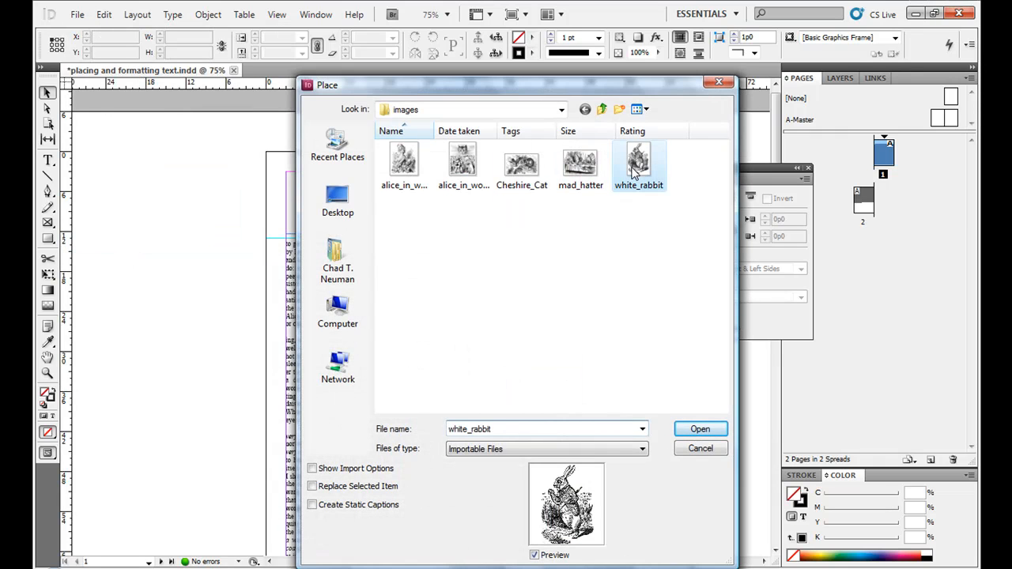
{"action": "mouse_move", "coordinate": [699, 429]}
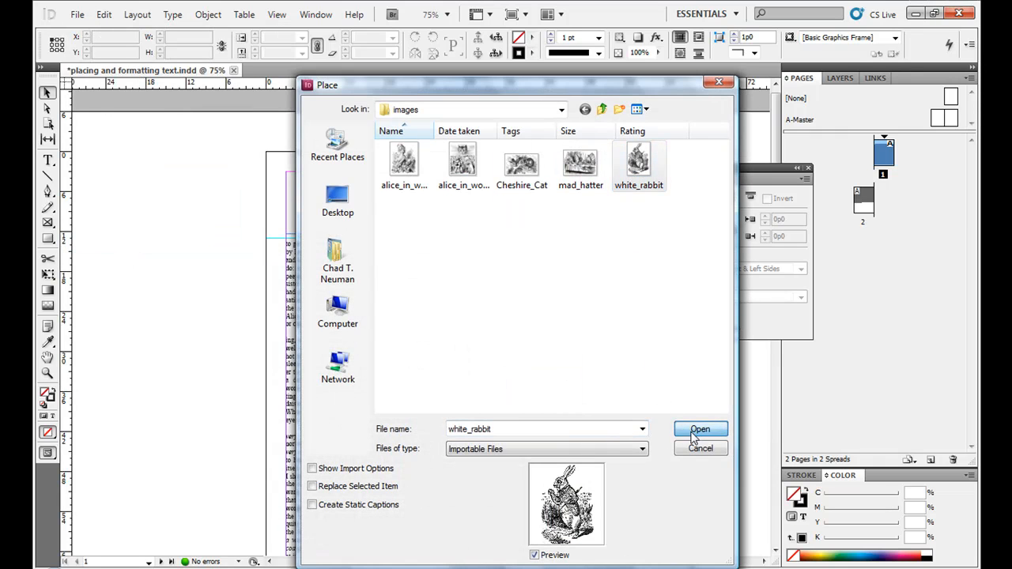
{"action": "left_click", "coordinate": [699, 428]}
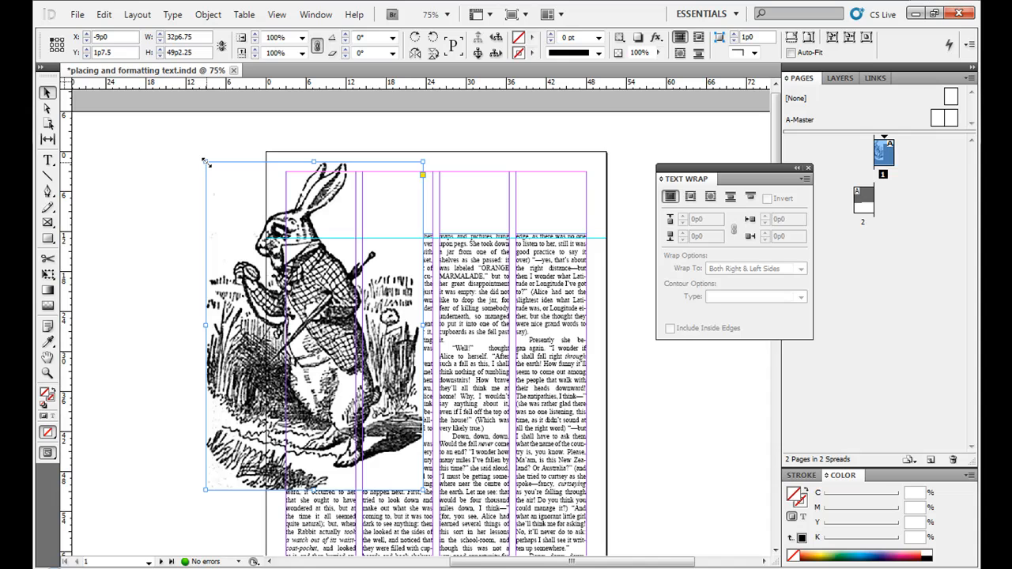
{"action": "mouse_move", "coordinate": [220, 158]}
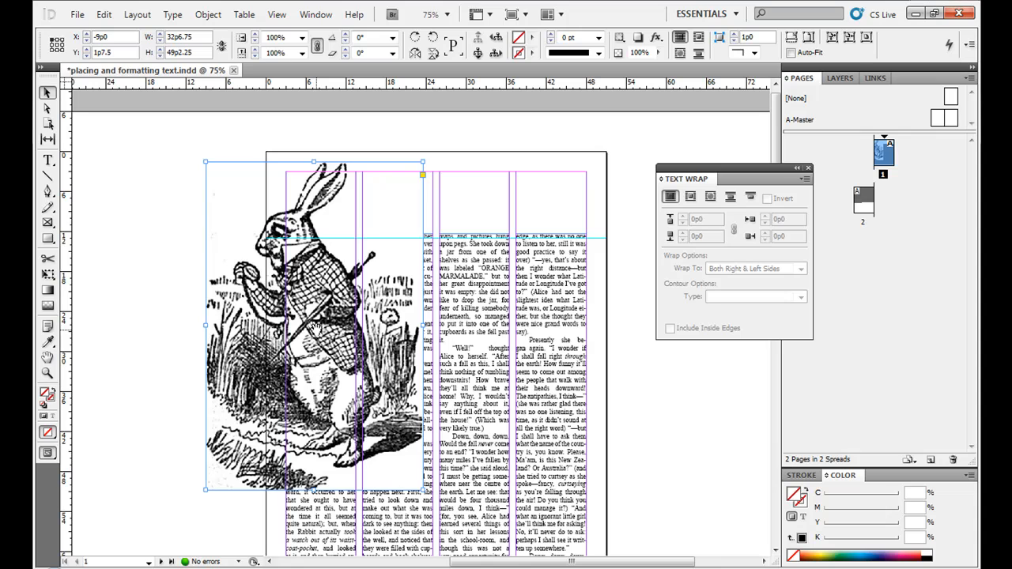
- Drag the rabbit image frame up and left past the page edge, then deselect it
{"action": "left_click_drag", "start_coordinate": [313, 324], "coordinate": [253, 269]}
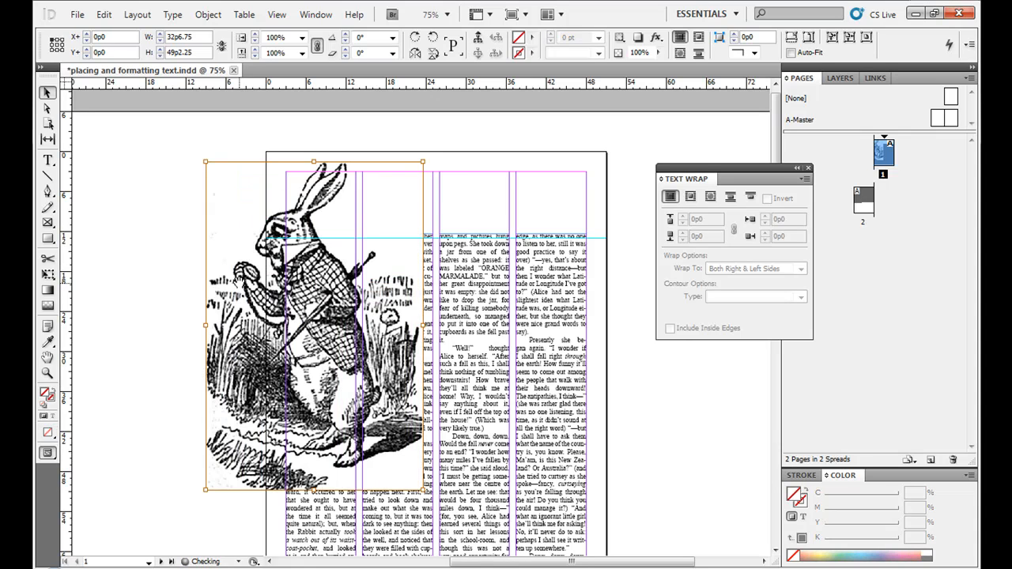
{"action": "left_click", "coordinate": [190, 213]}
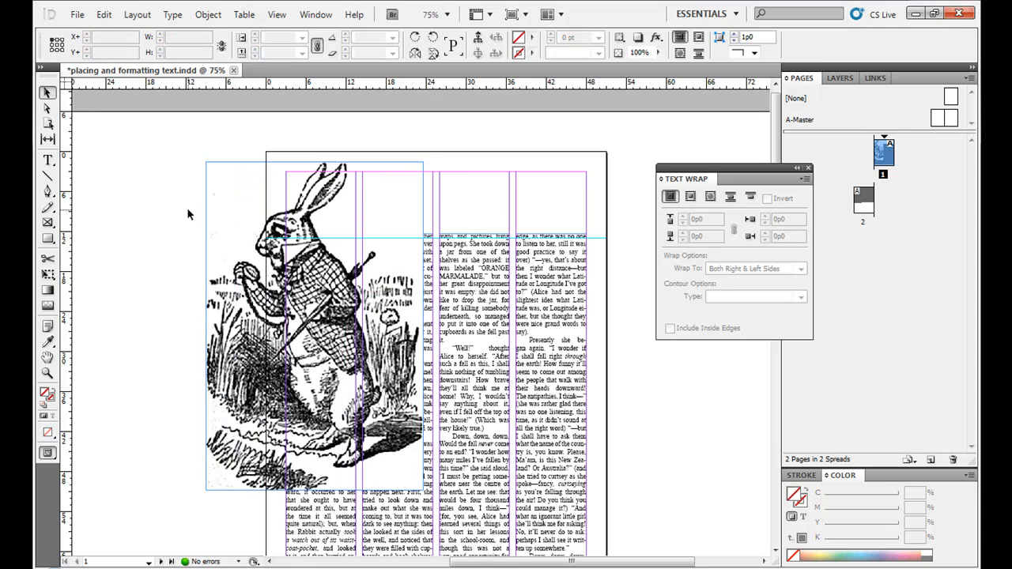
{"action": "left_click_drag", "start_coordinate": [308, 316], "coordinate": [237, 292]}
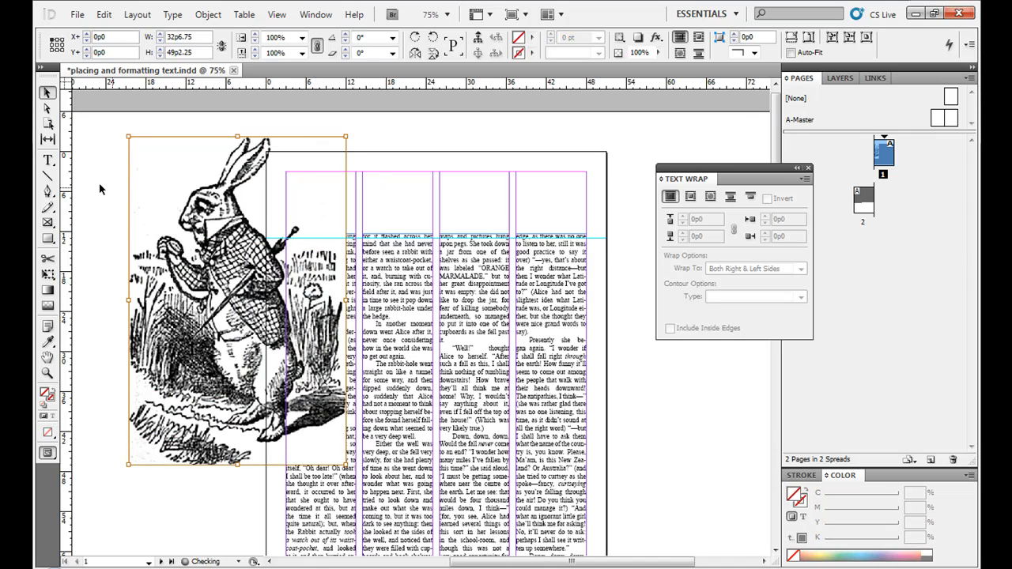
{"action": "left_click", "coordinate": [48, 108]}
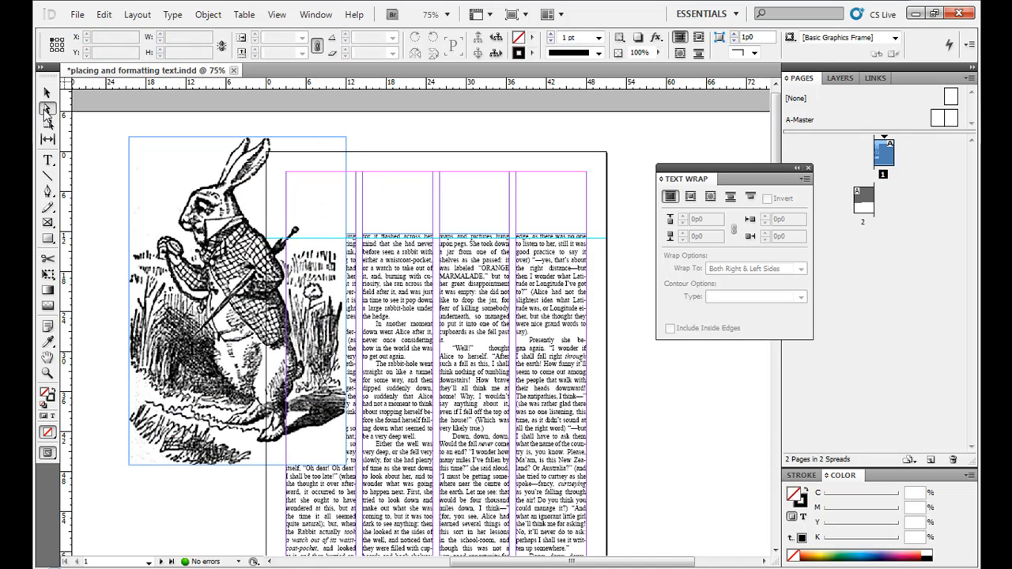